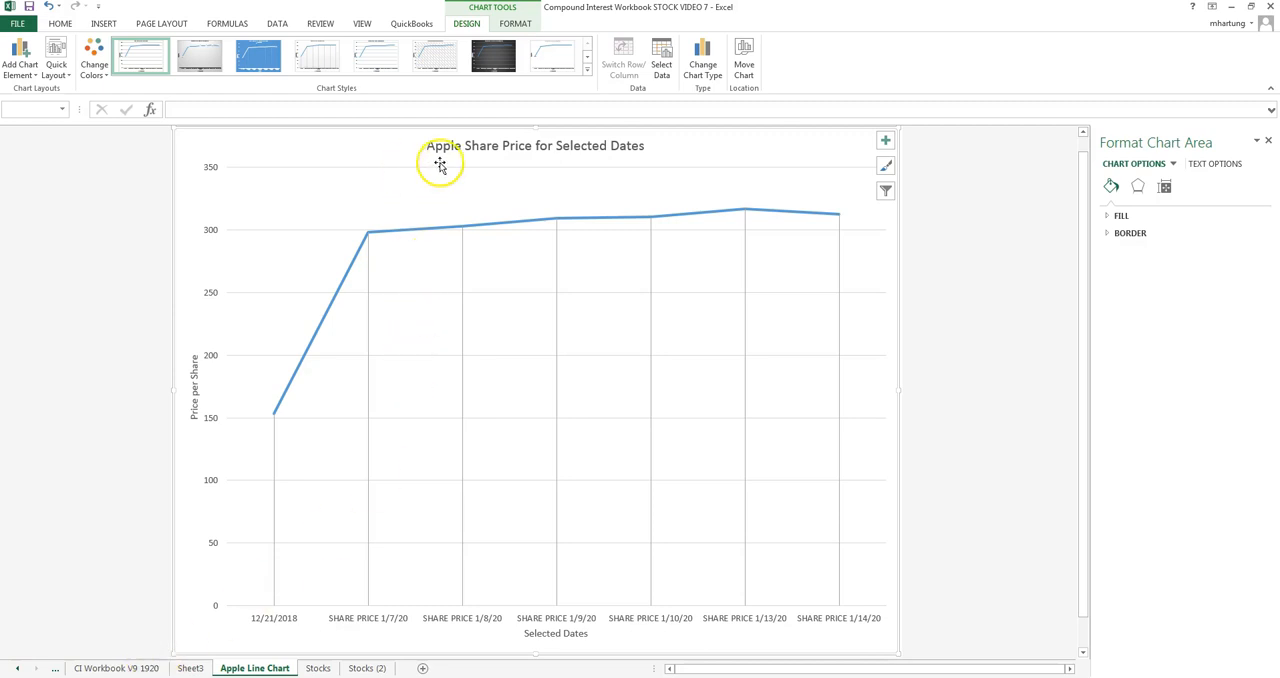
mouse_move(446, 163)
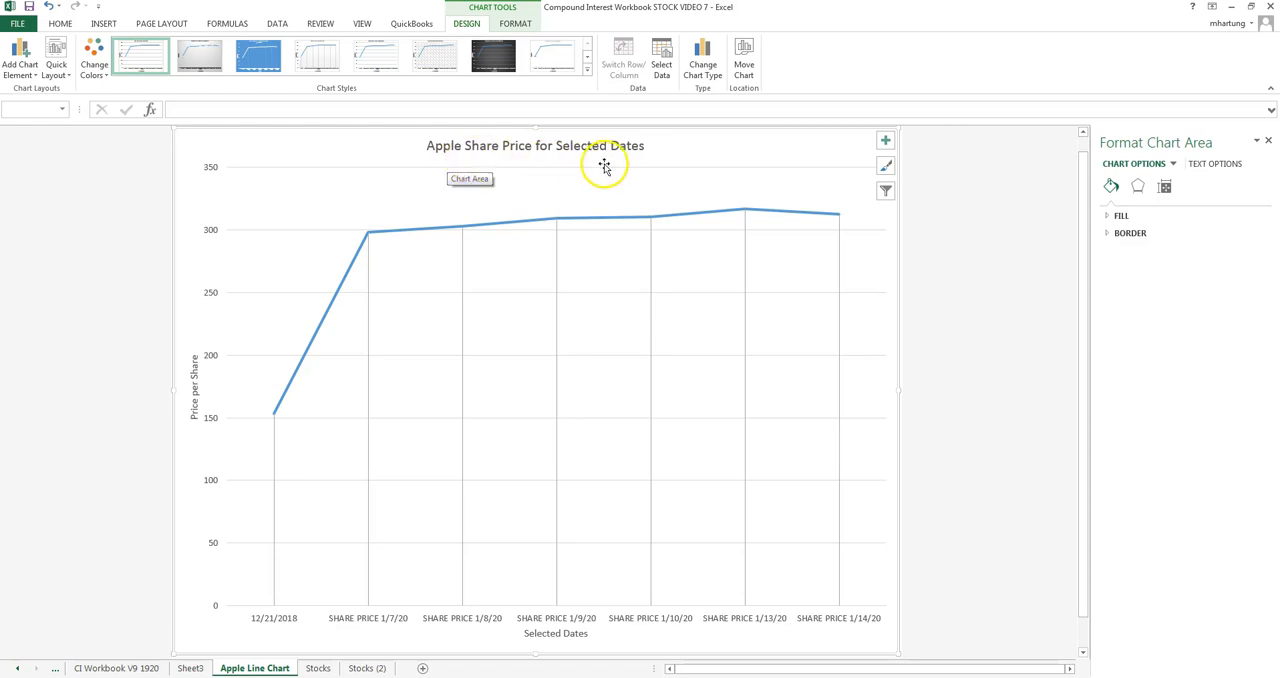
mouse_move(267, 630)
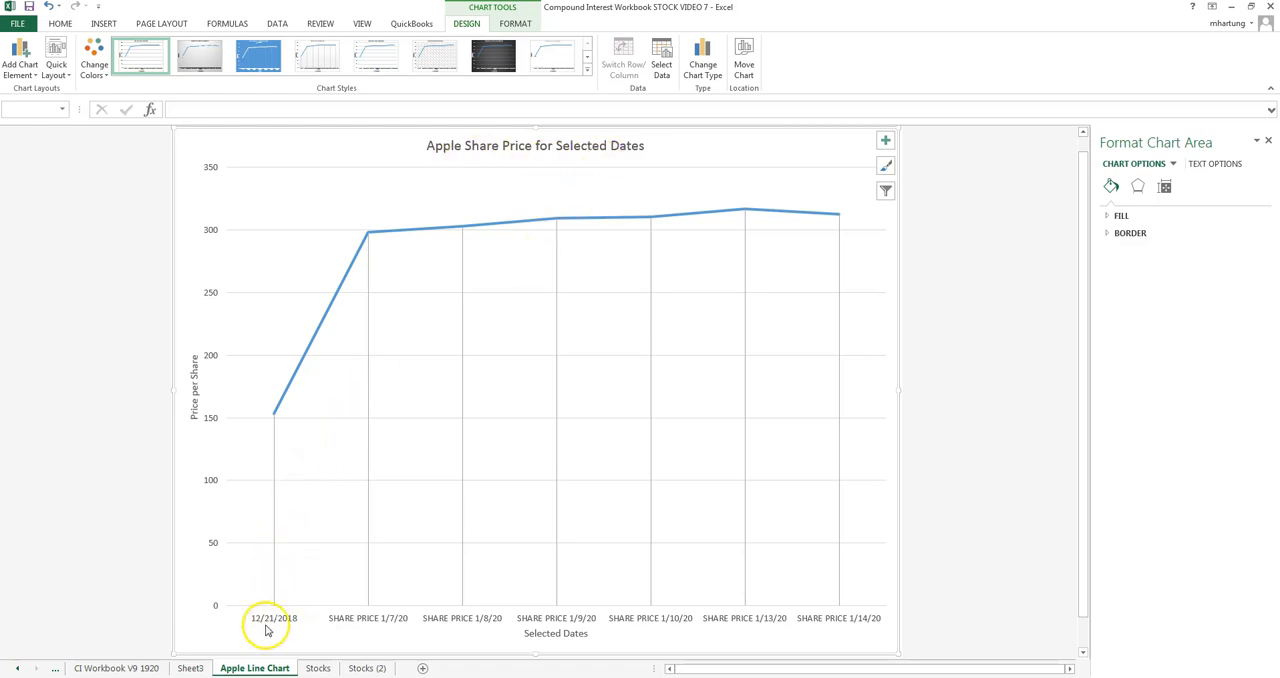
mouse_move(278, 633)
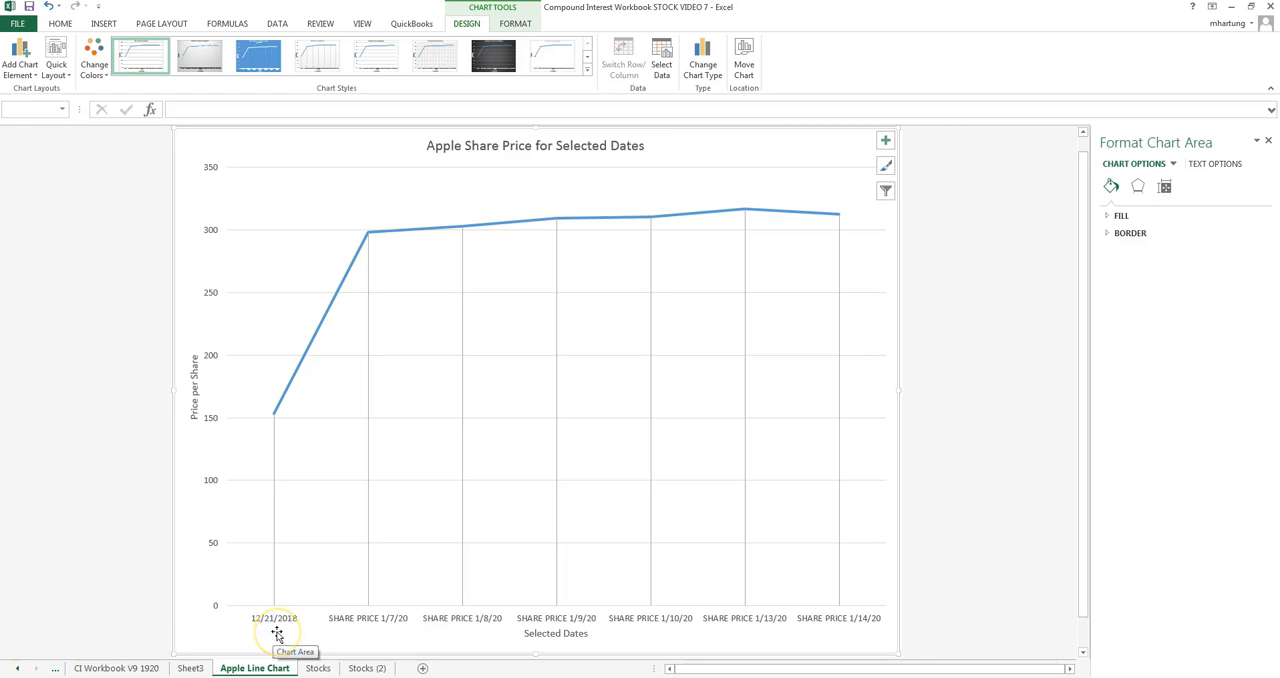
mouse_move(297, 633)
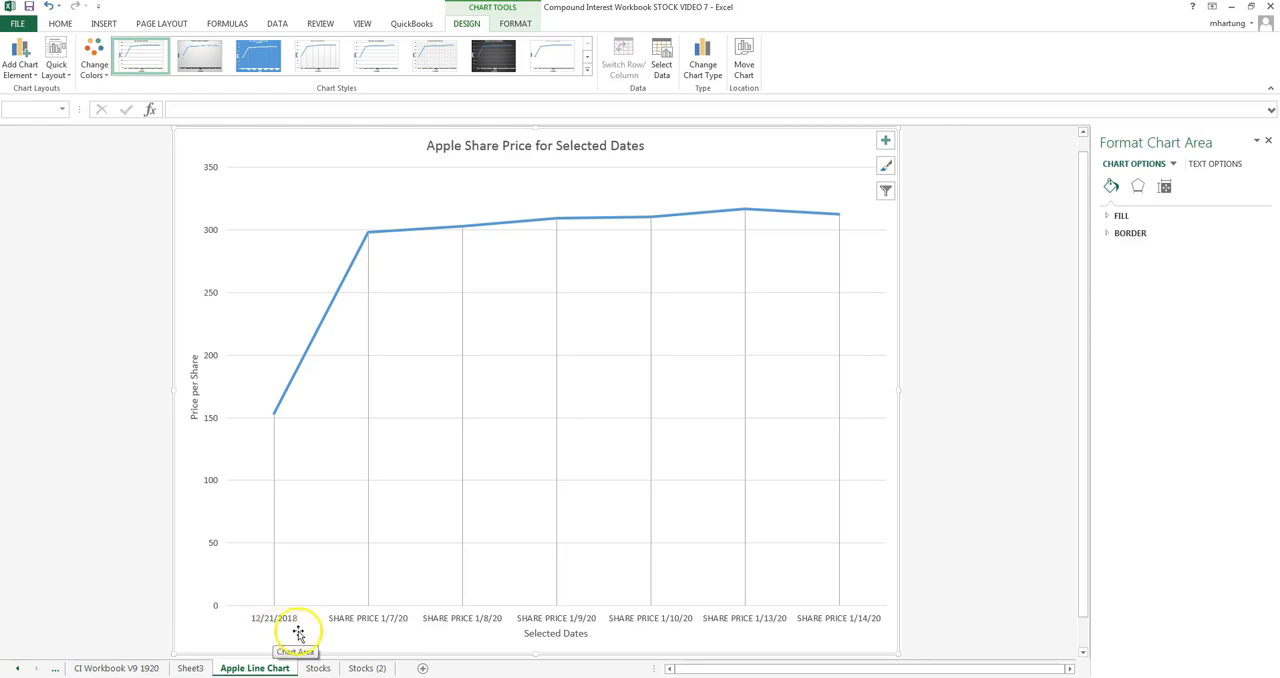
mouse_move(424, 632)
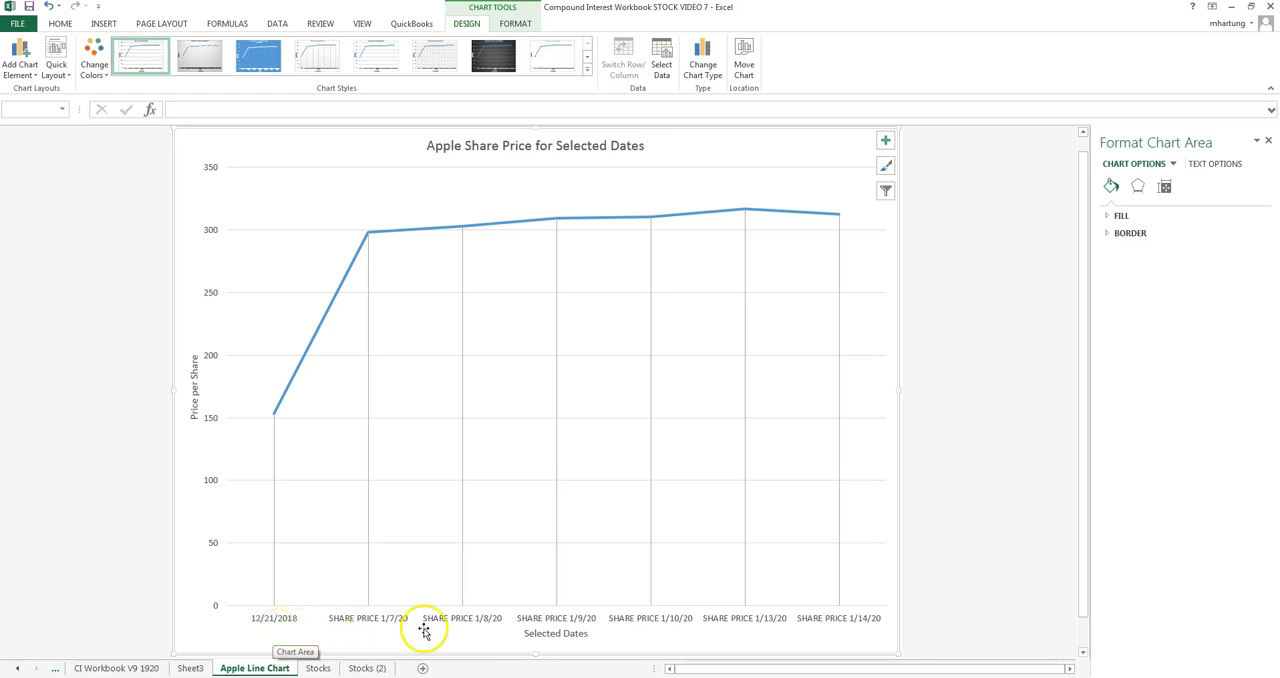
mouse_move(464, 631)
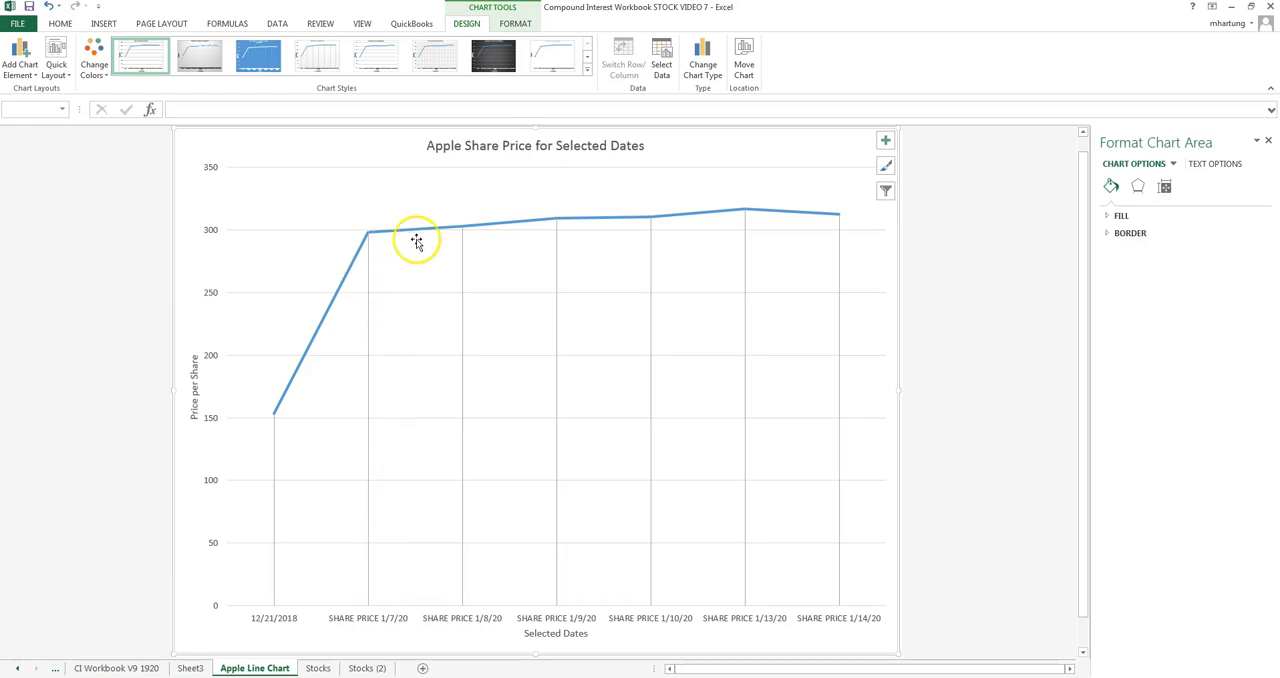
mouse_move(658, 224)
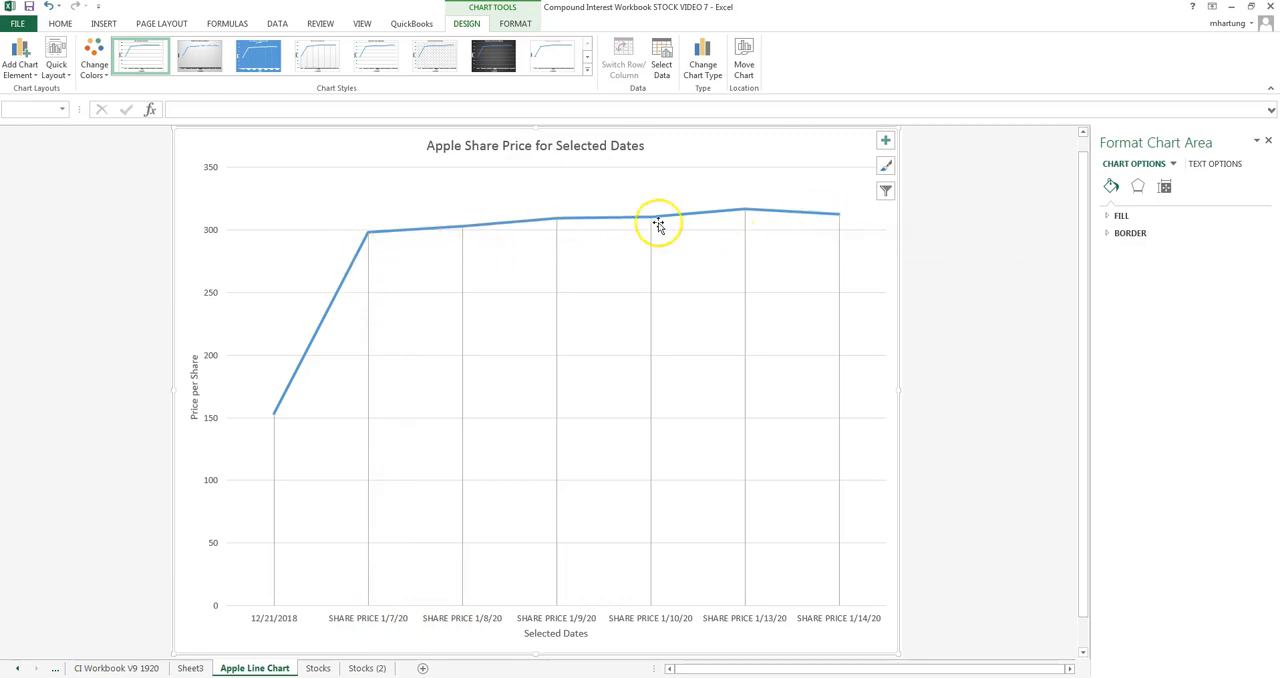
mouse_move(278, 628)
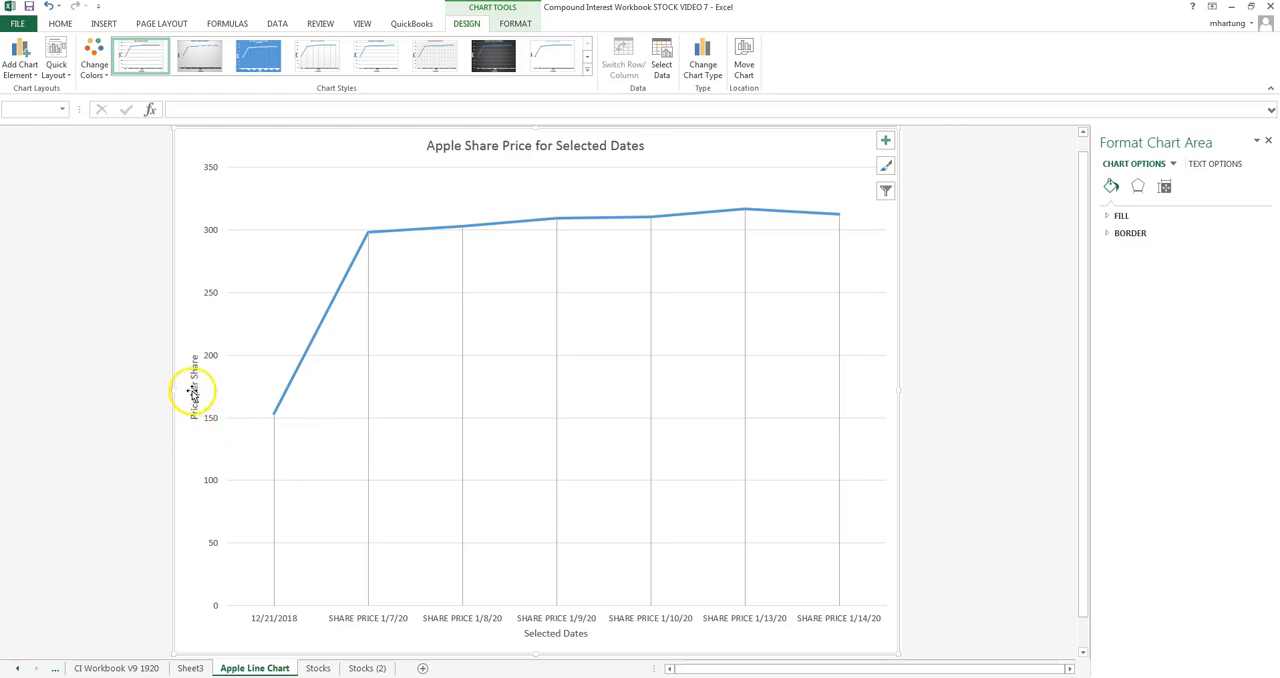
mouse_move(284, 601)
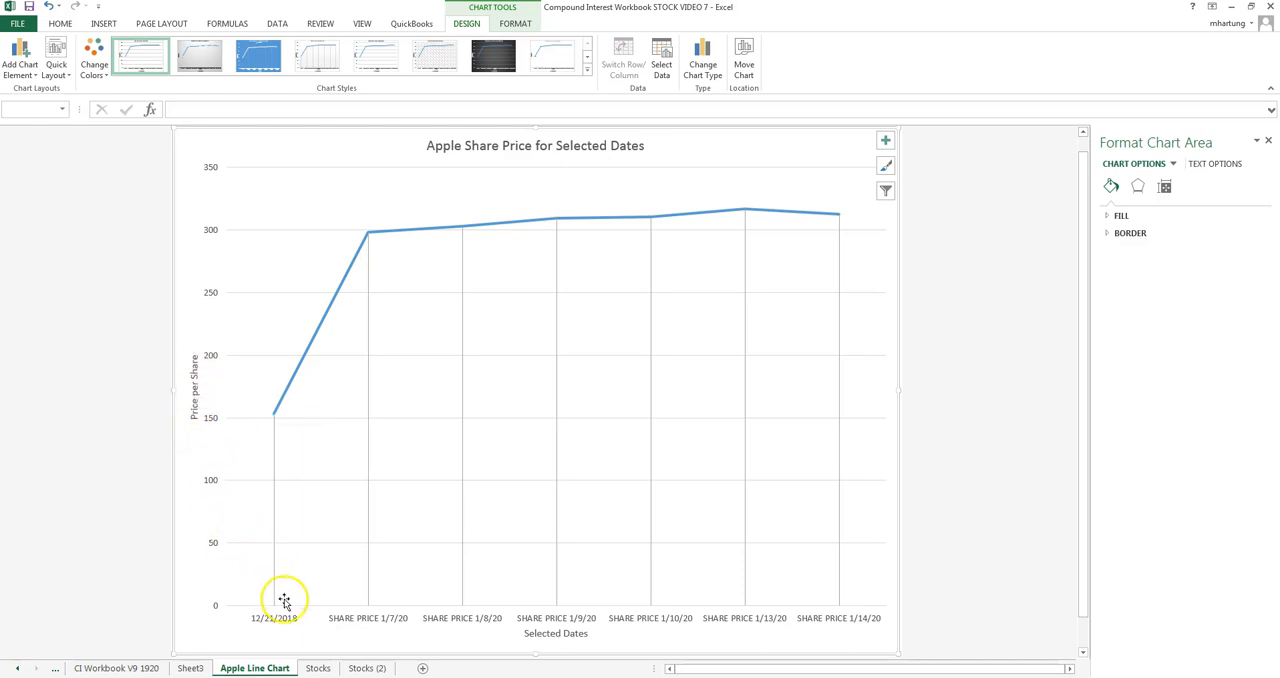
mouse_move(550, 650)
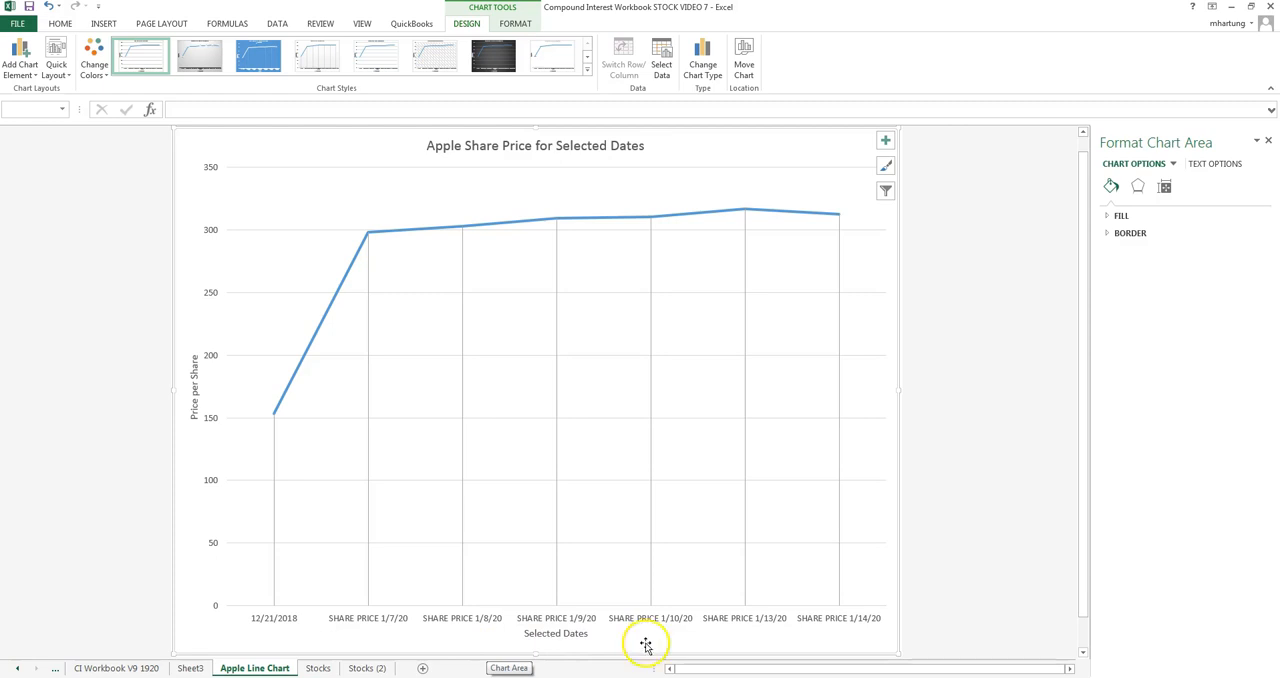
mouse_move(498, 312)
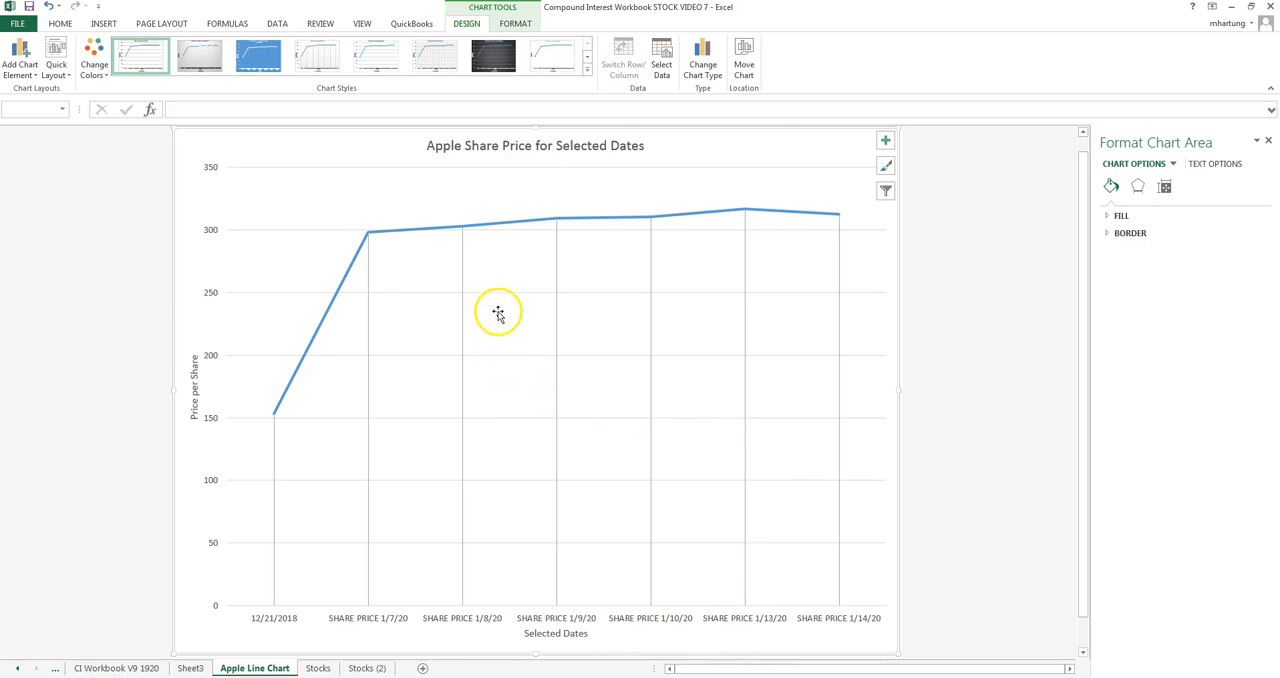
mouse_move(427, 268)
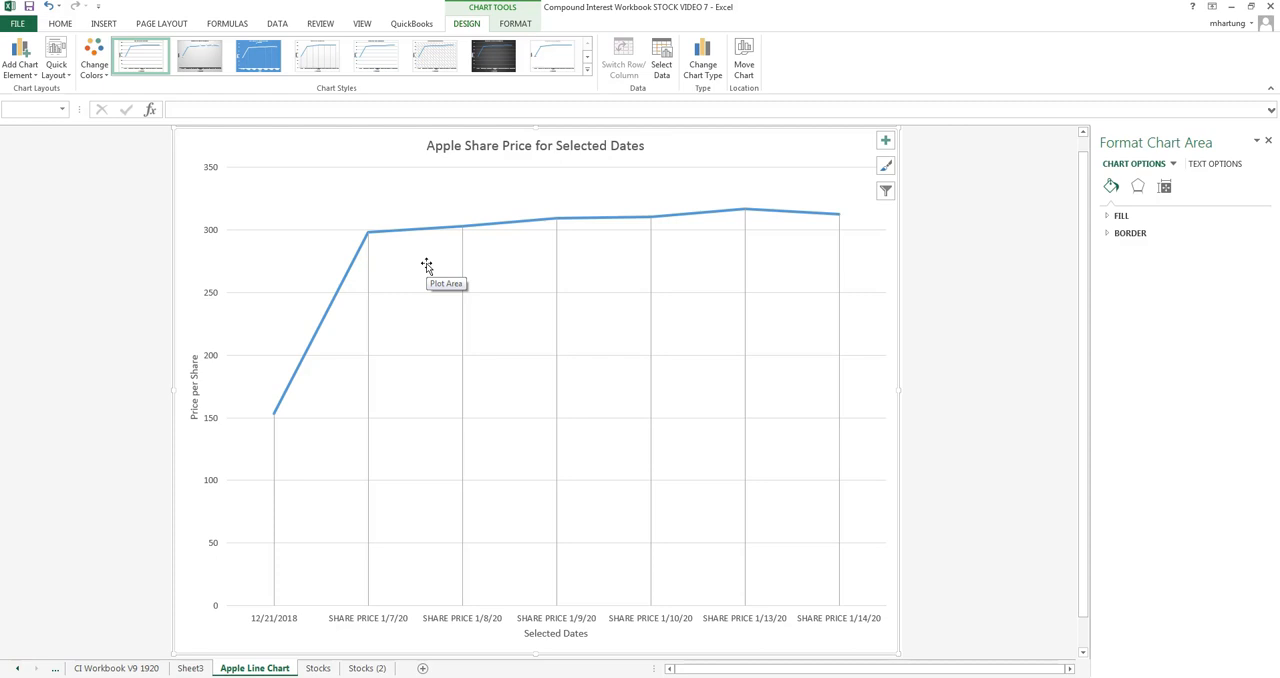
mouse_move(635, 498)
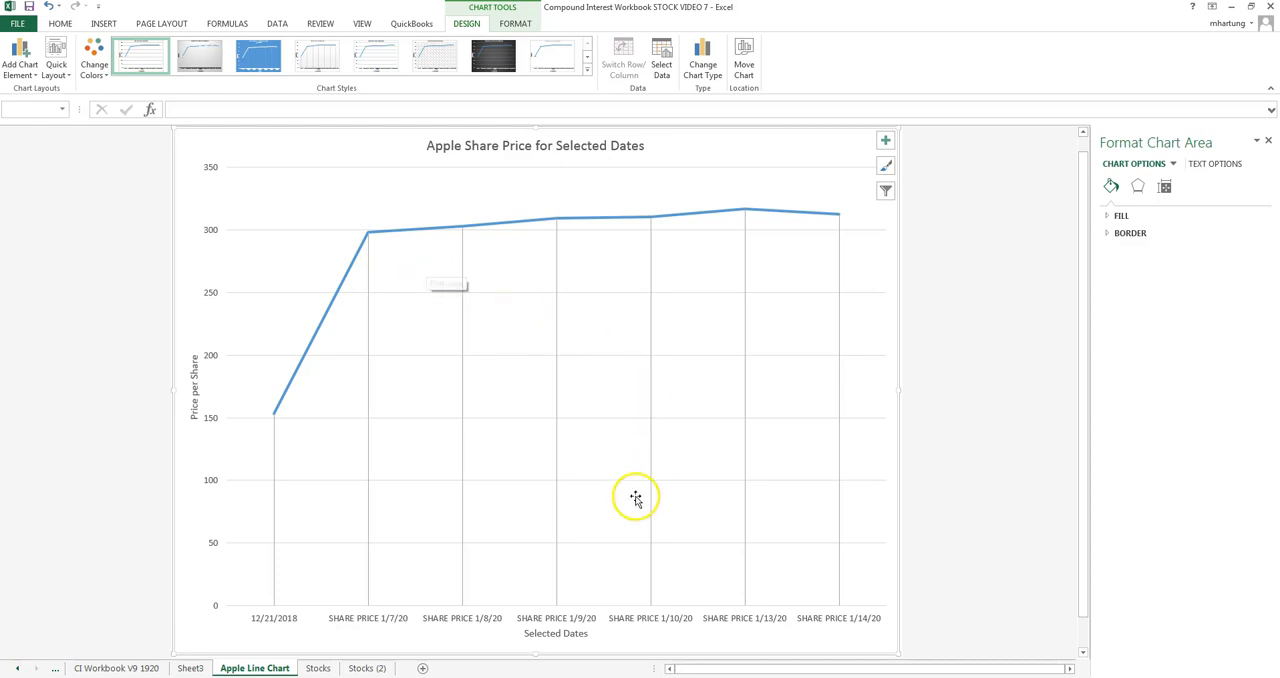
Step: On the Stocks sheet, check Boeing's row and select its 343.83 initial share price
click(317, 668)
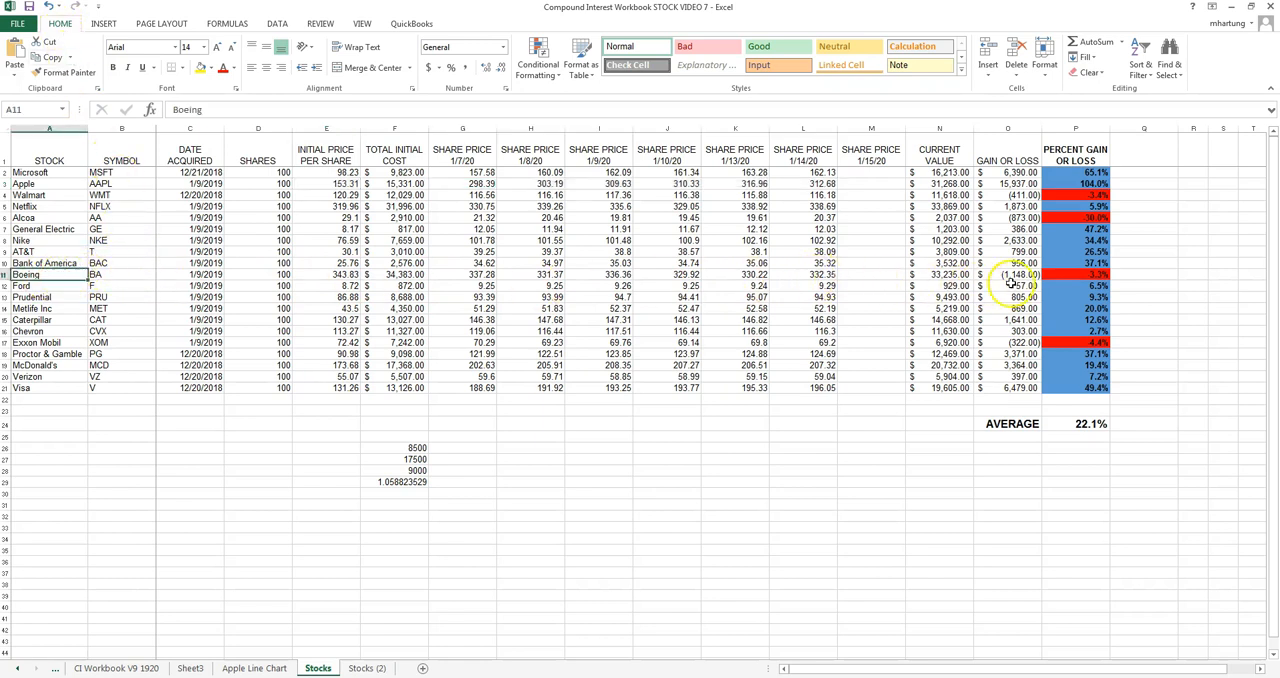
click(1007, 274)
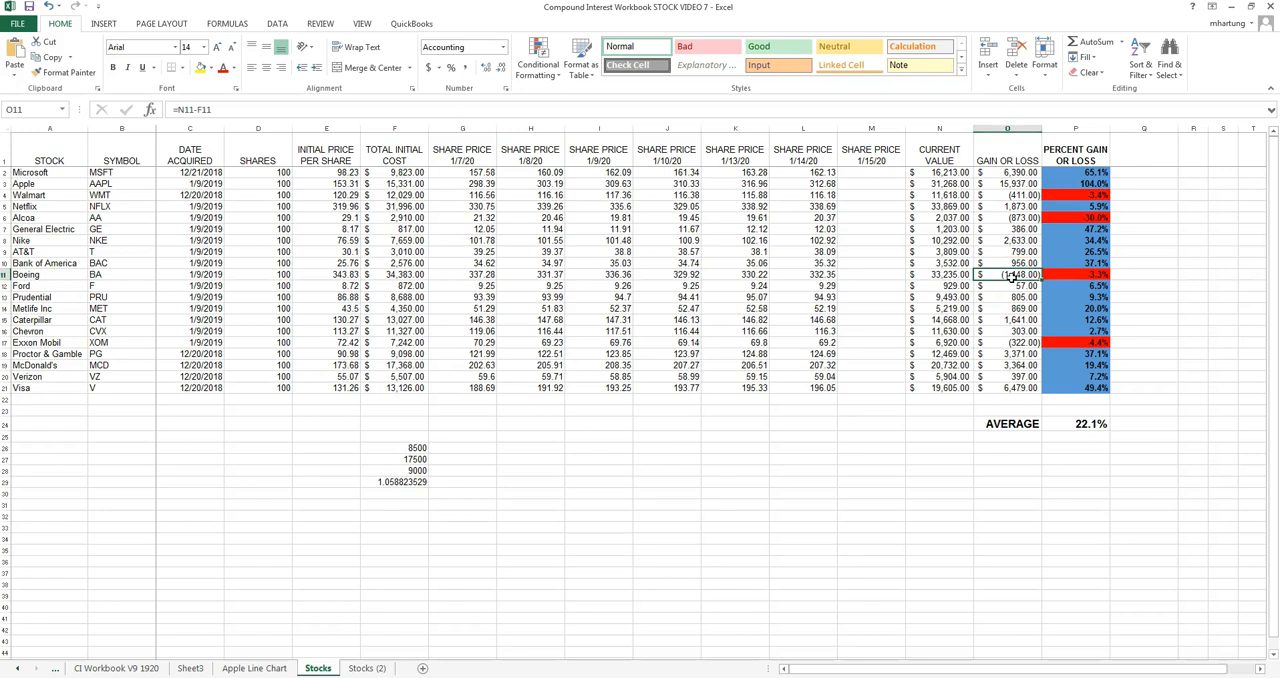
click(49, 274)
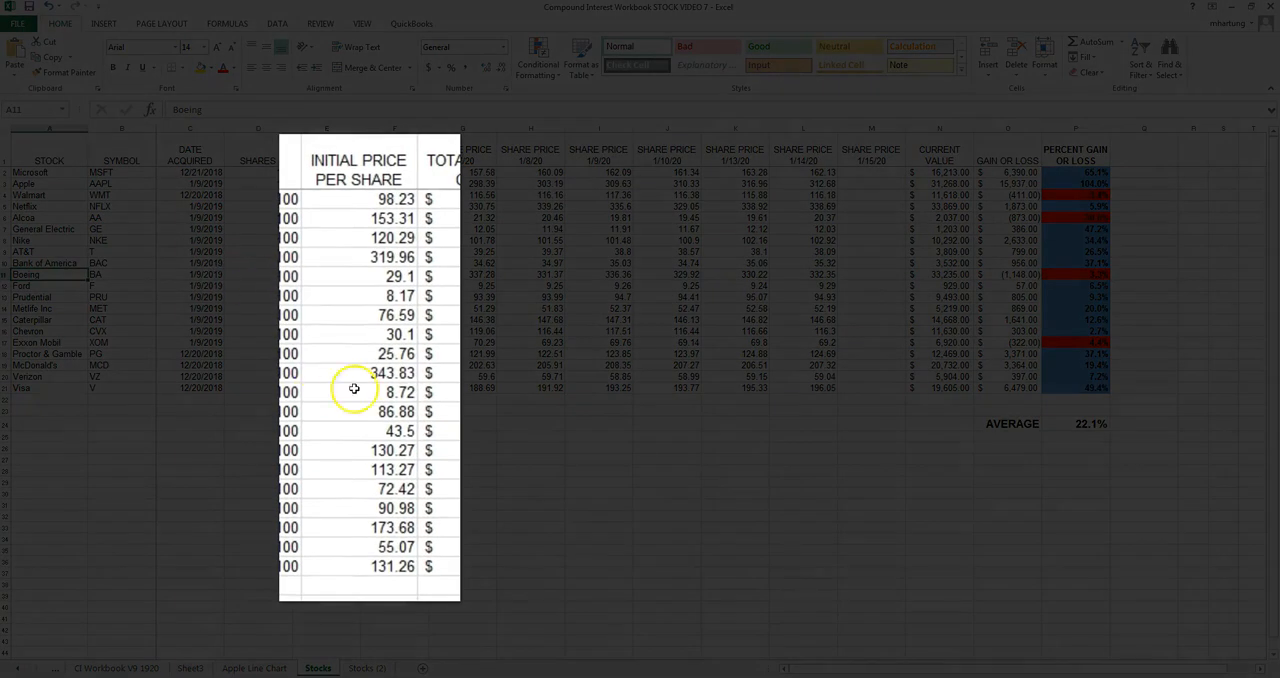
mouse_move(361, 376)
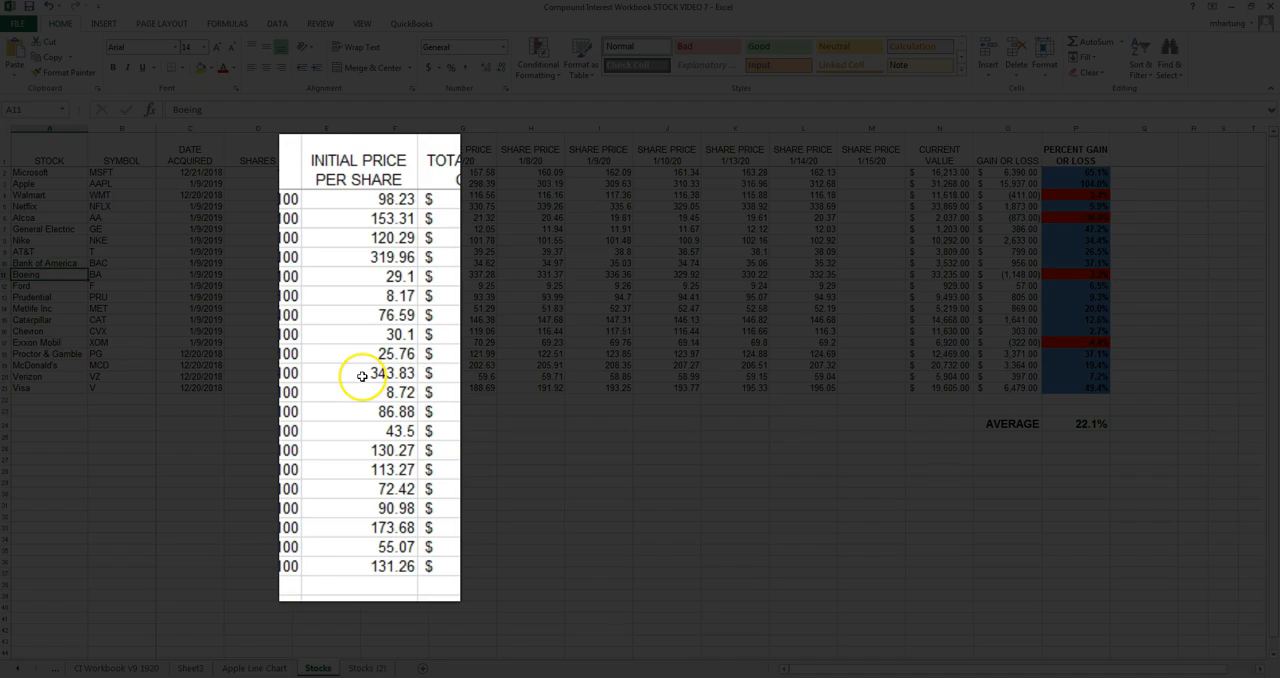
click(360, 373)
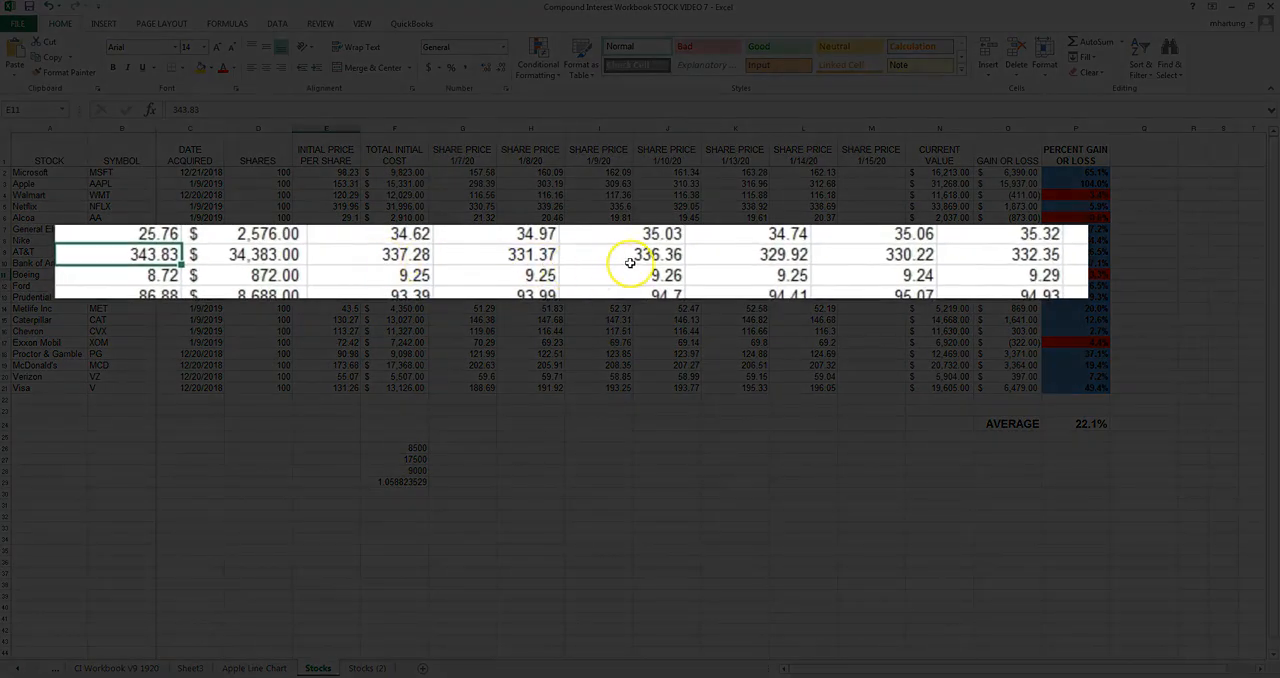
mouse_move(366, 247)
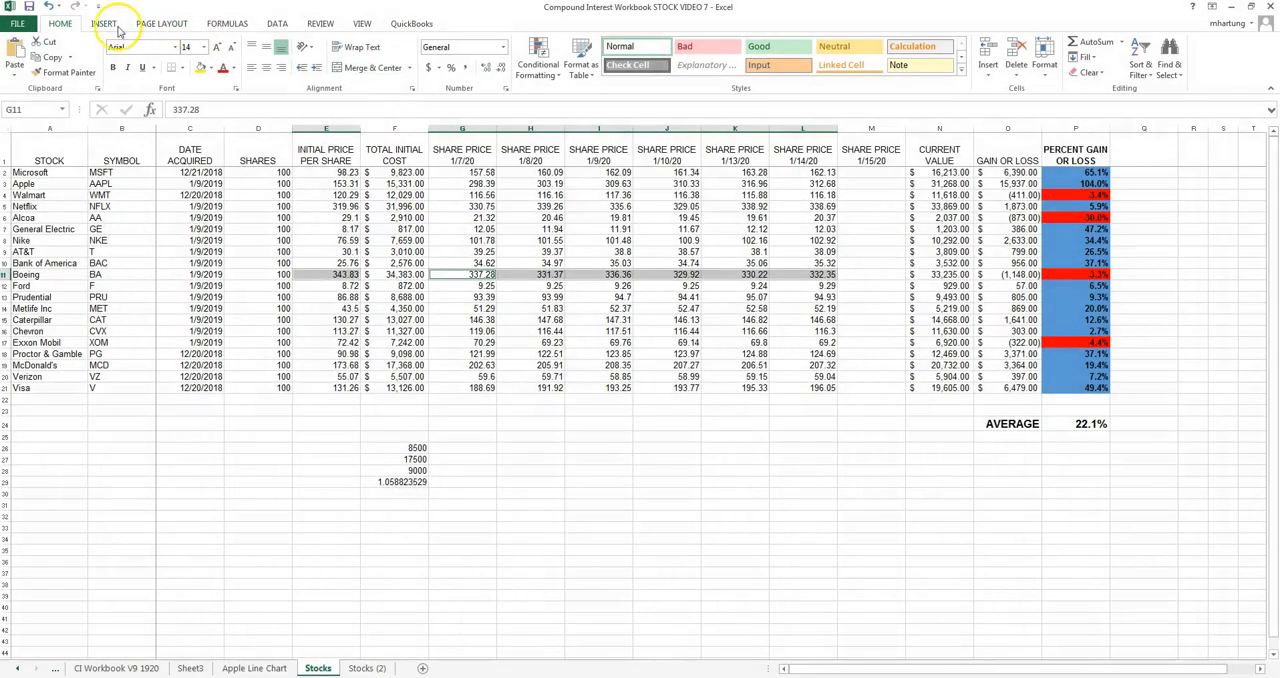
Step: Insert a basic 2-D line chart of Boeing's selected share prices
click(104, 23)
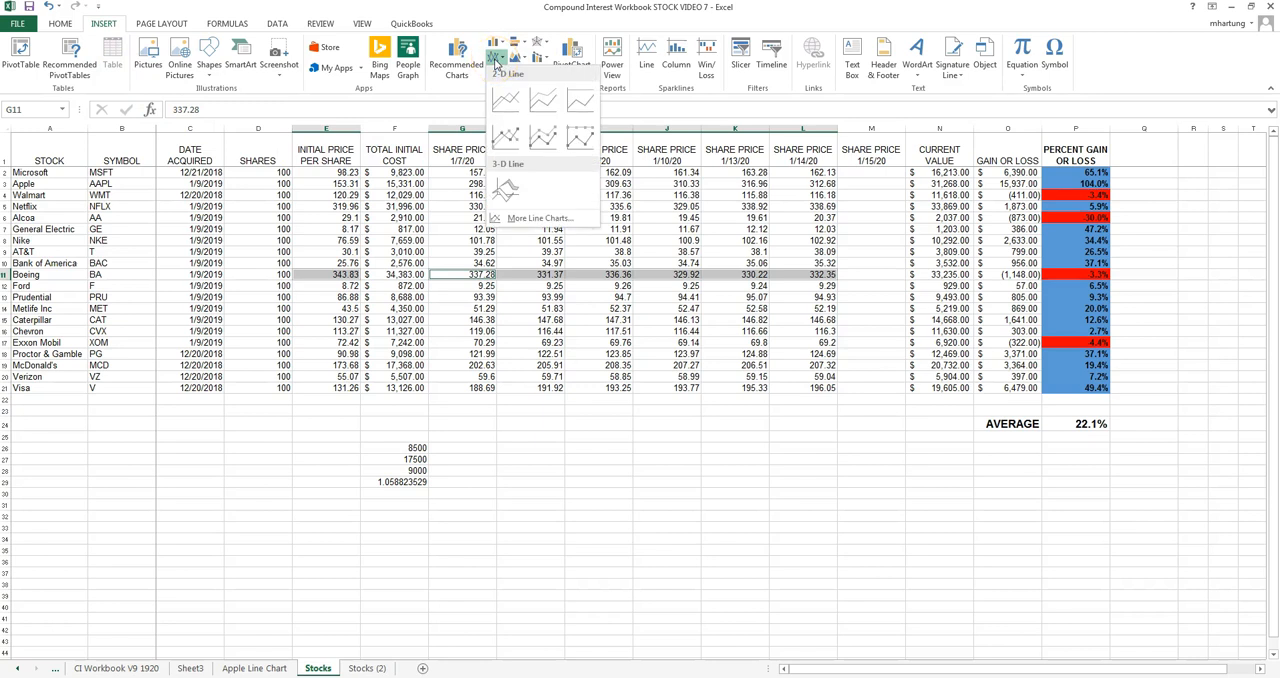
click(505, 100)
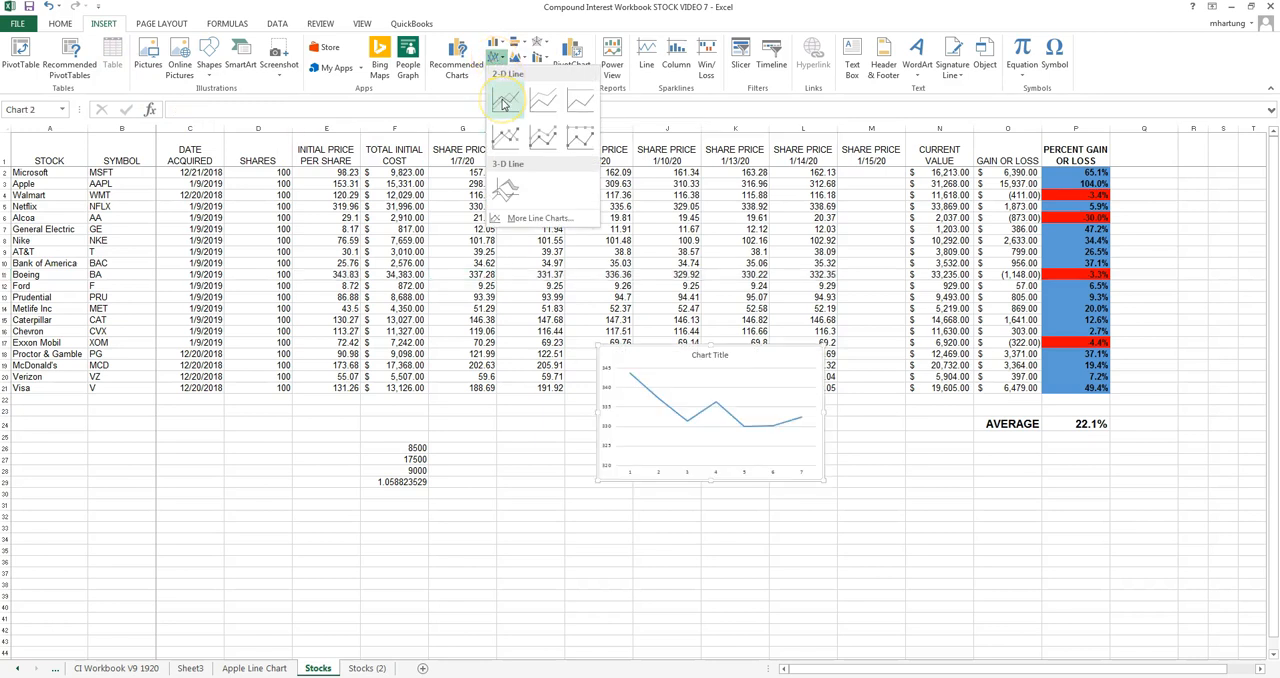
click(505, 100)
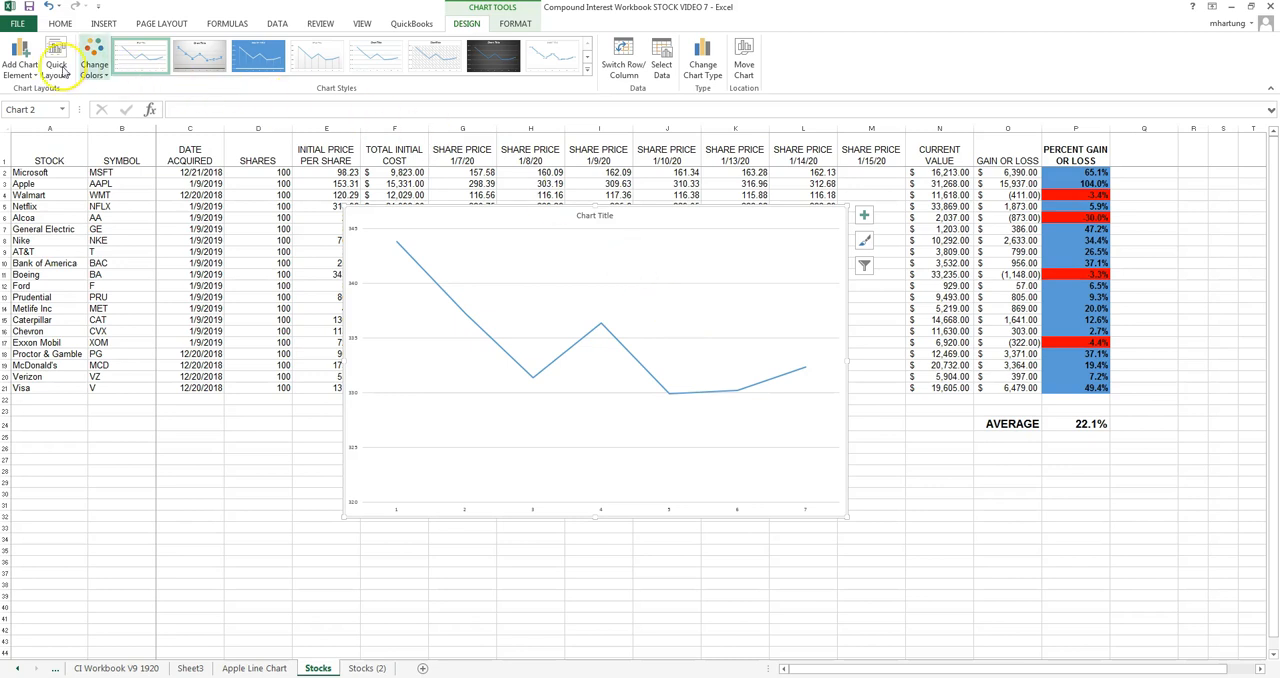
Step: Apply the Quick Layout preset with axis titles and a legend
click(56, 57)
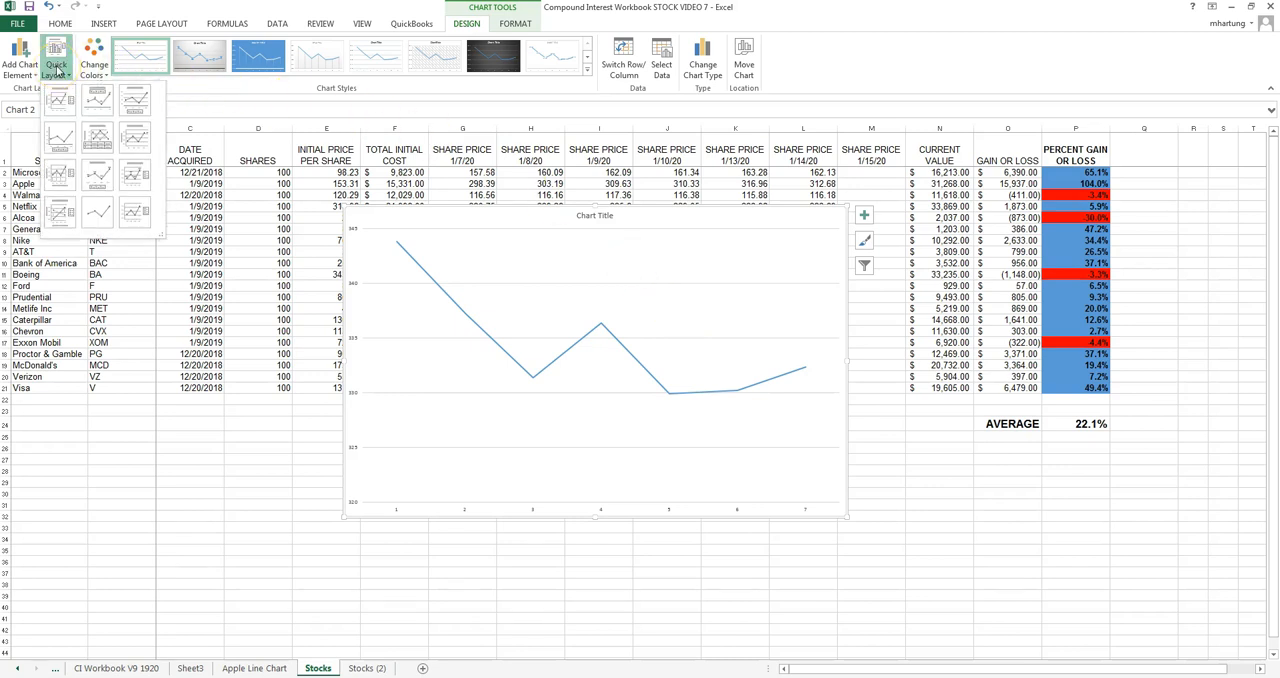
click(58, 174)
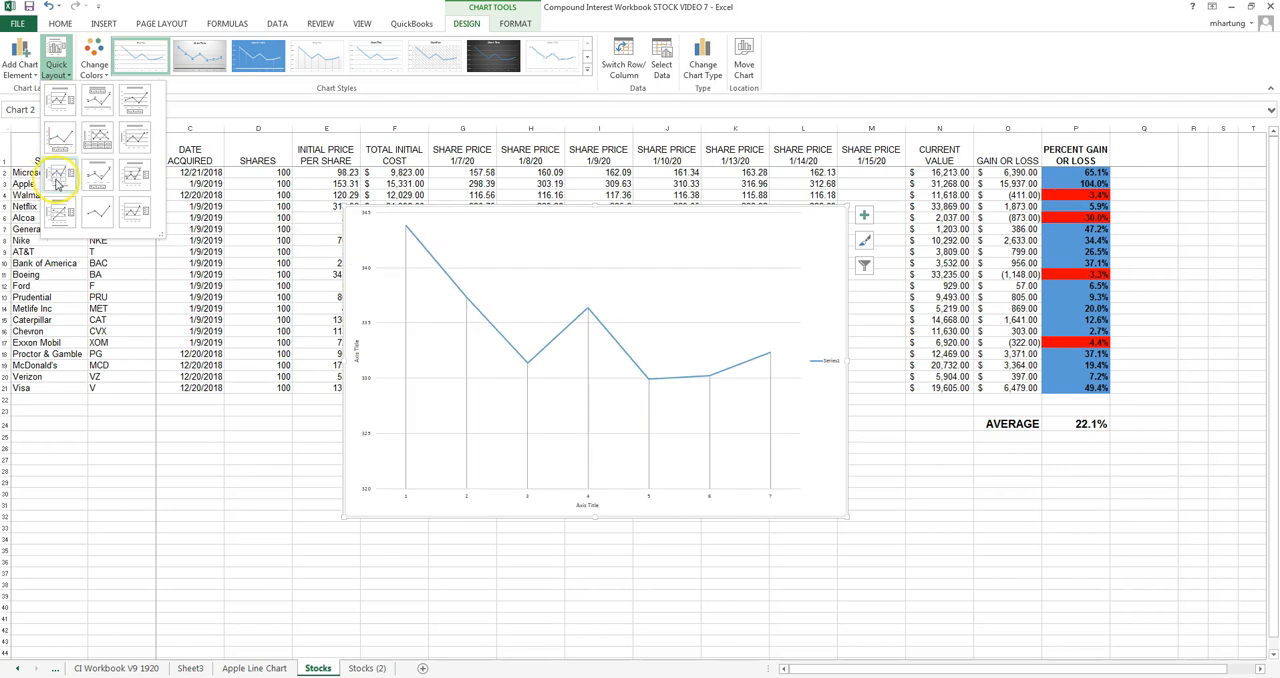
mouse_move(57, 175)
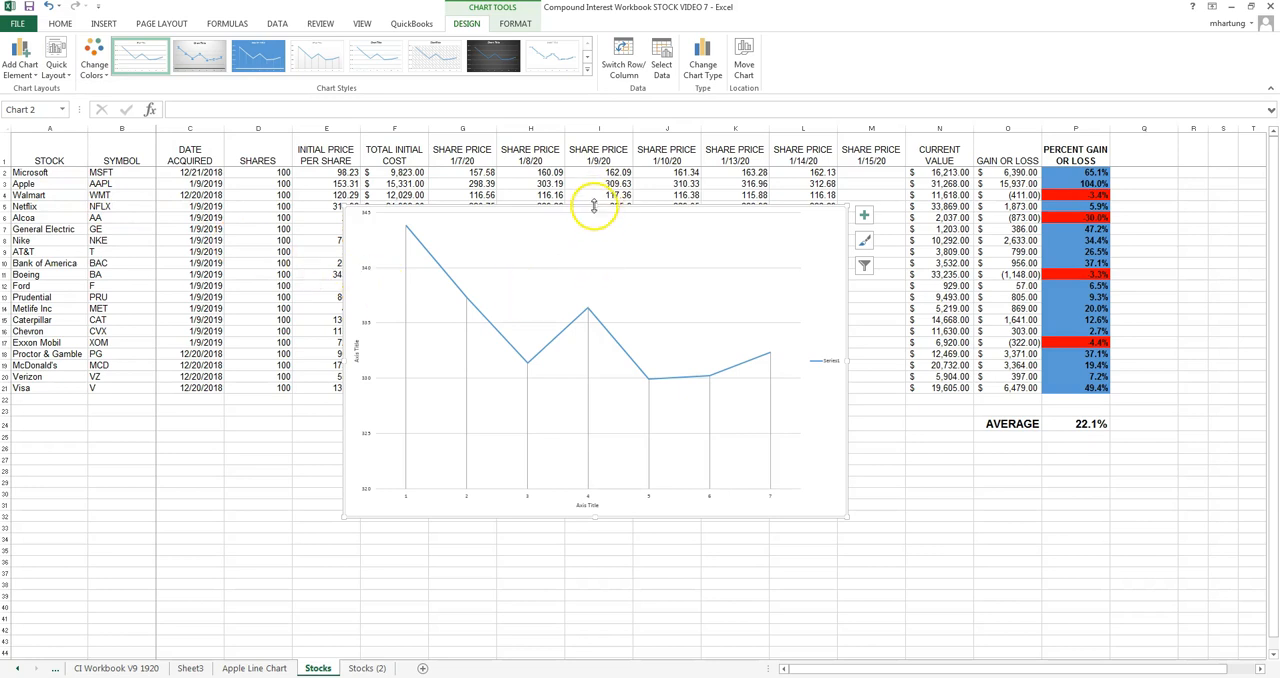
mouse_move(595, 205)
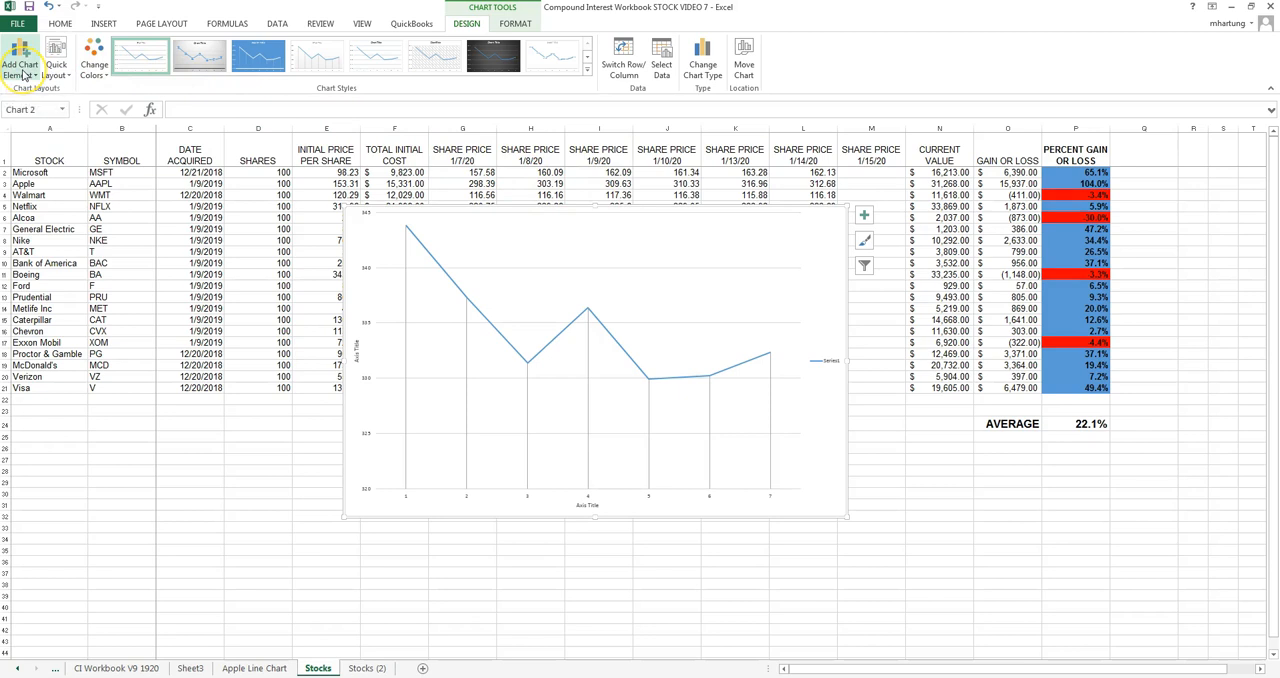
Step: Add a chart title above the chart reading 'BOEING STOCK PRICE FOR SELECTED DATES'
click(20, 58)
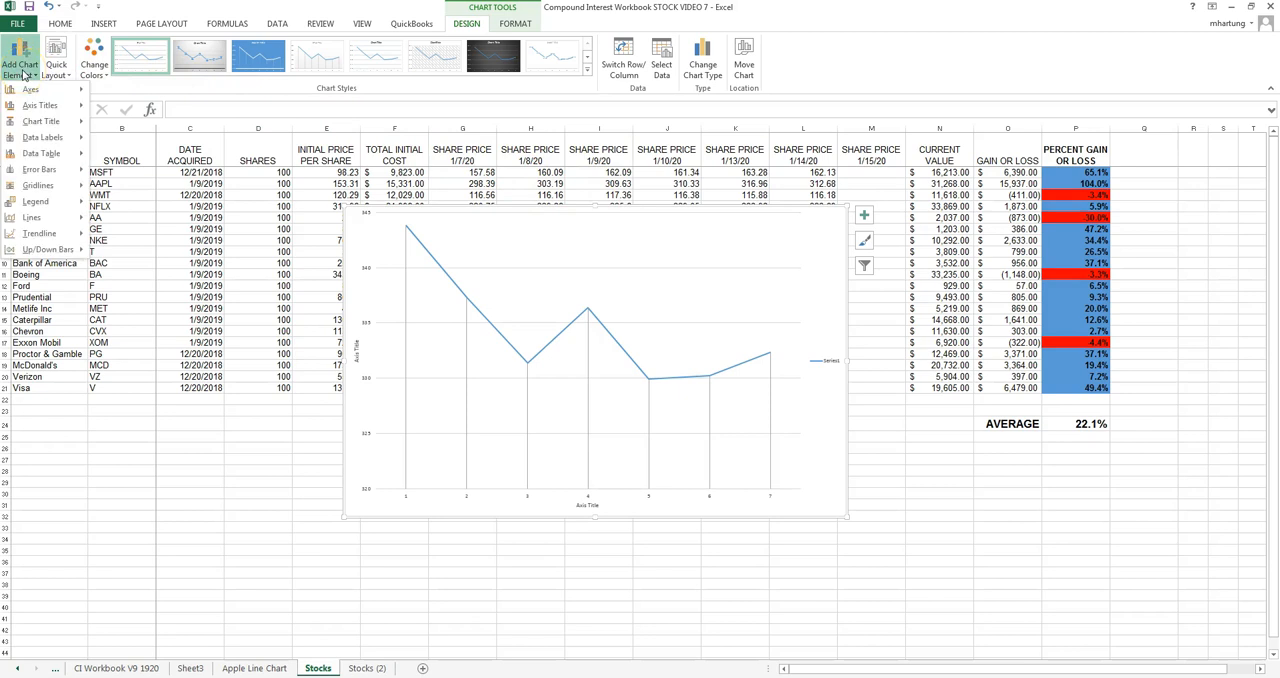
click(41, 121)
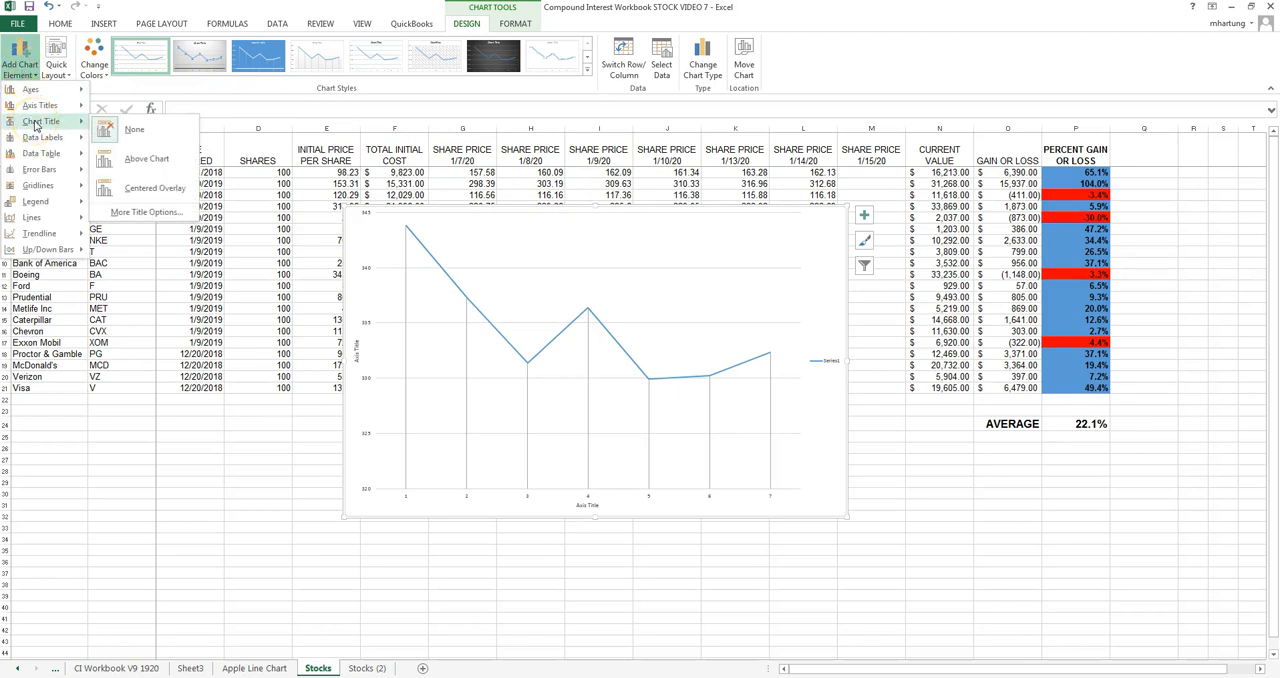
click(147, 159)
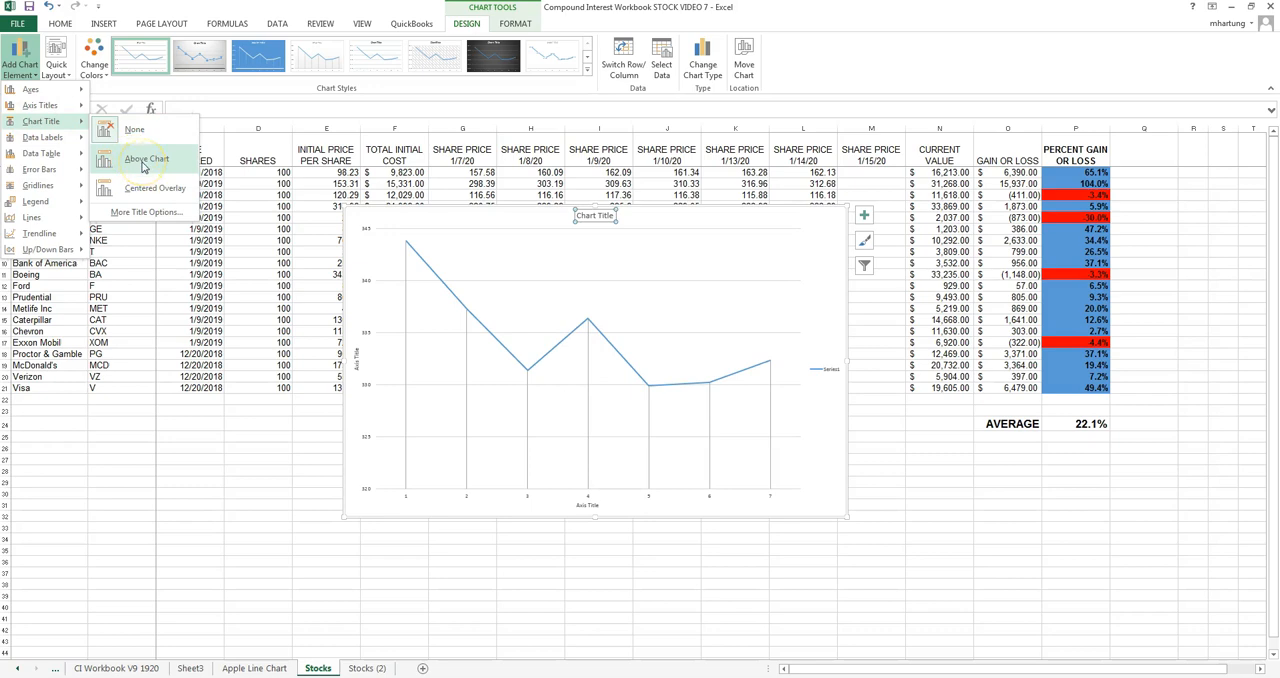
click(146, 159)
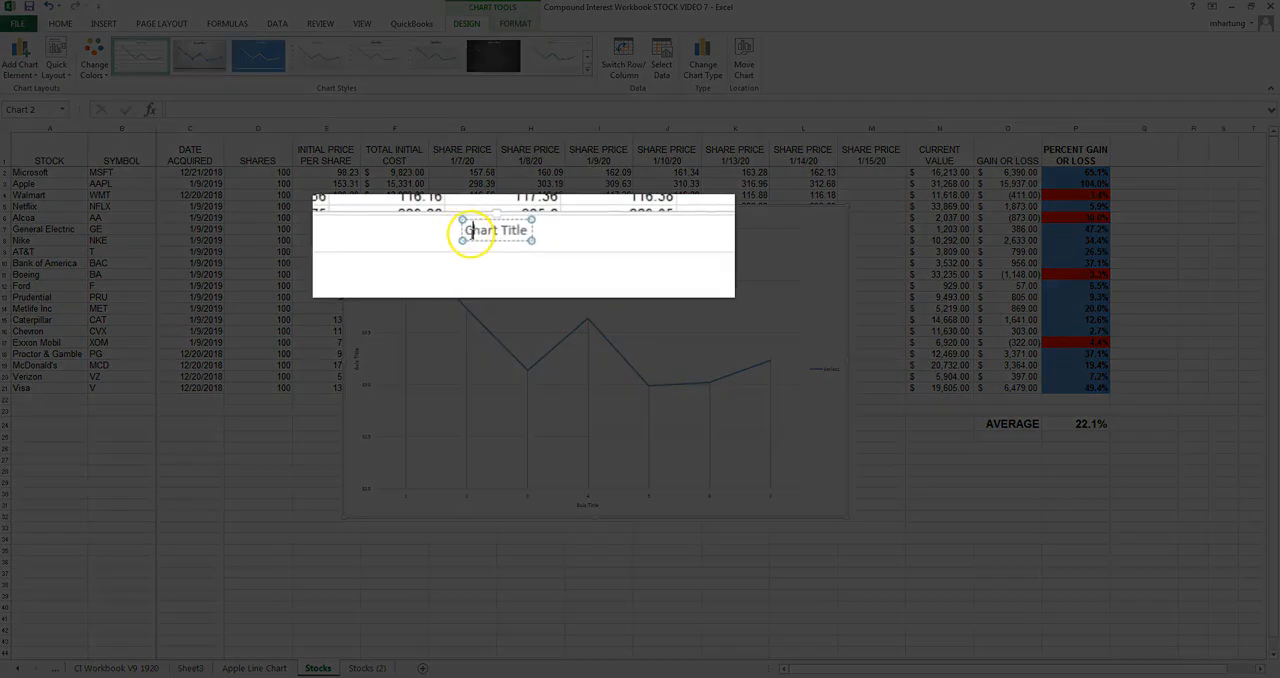
text(BOEING STOCK PRICE FOR SELECTED DATES)
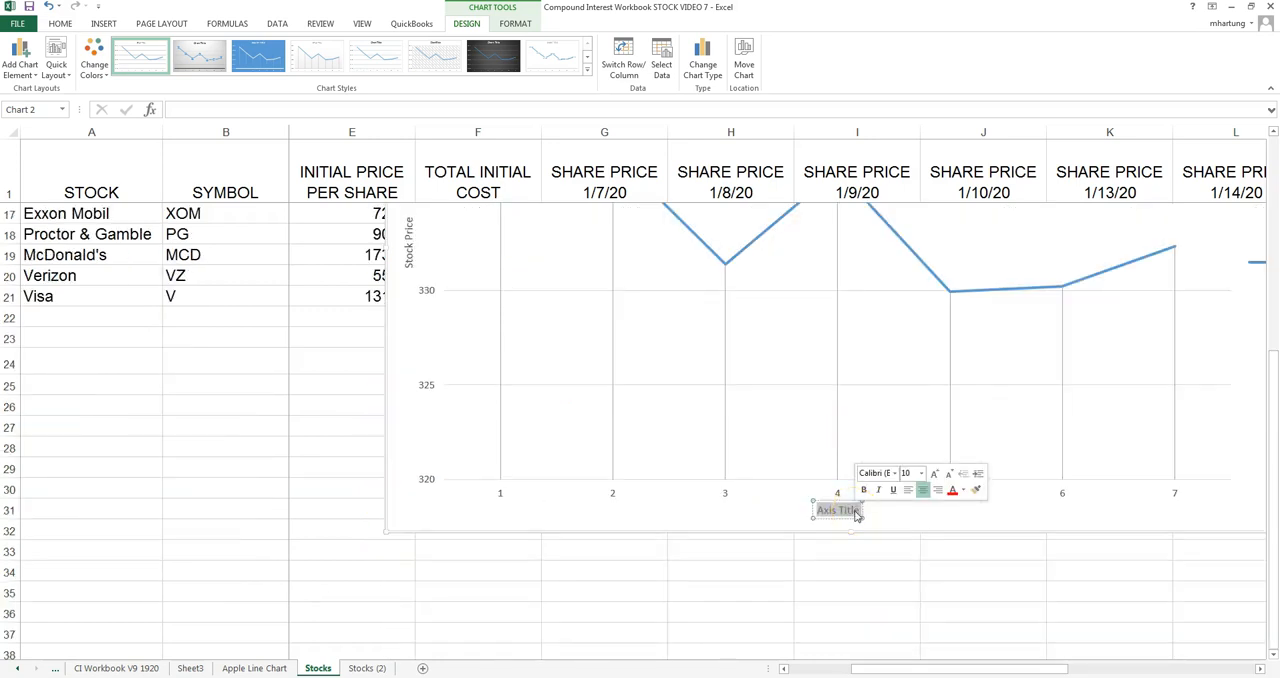
Step: Type 'Selected Dates' as the horizontal axis title
text(Selected Dates)
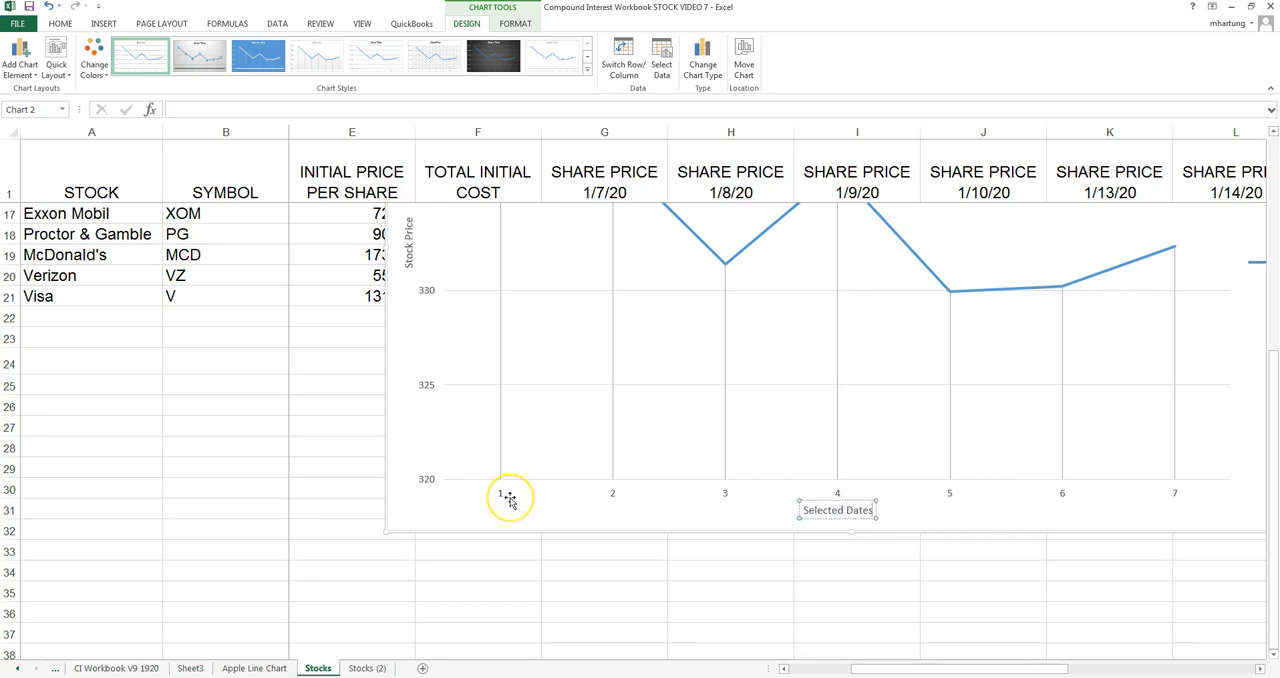
mouse_move(510, 500)
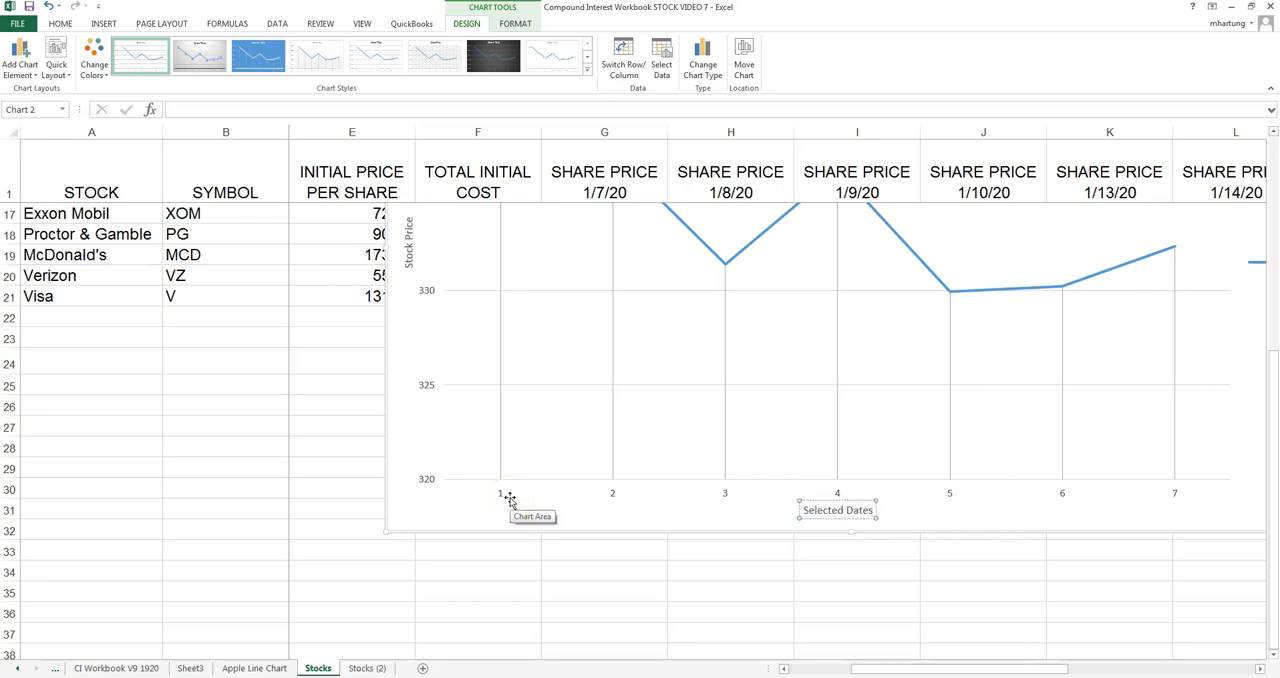
mouse_move(612, 503)
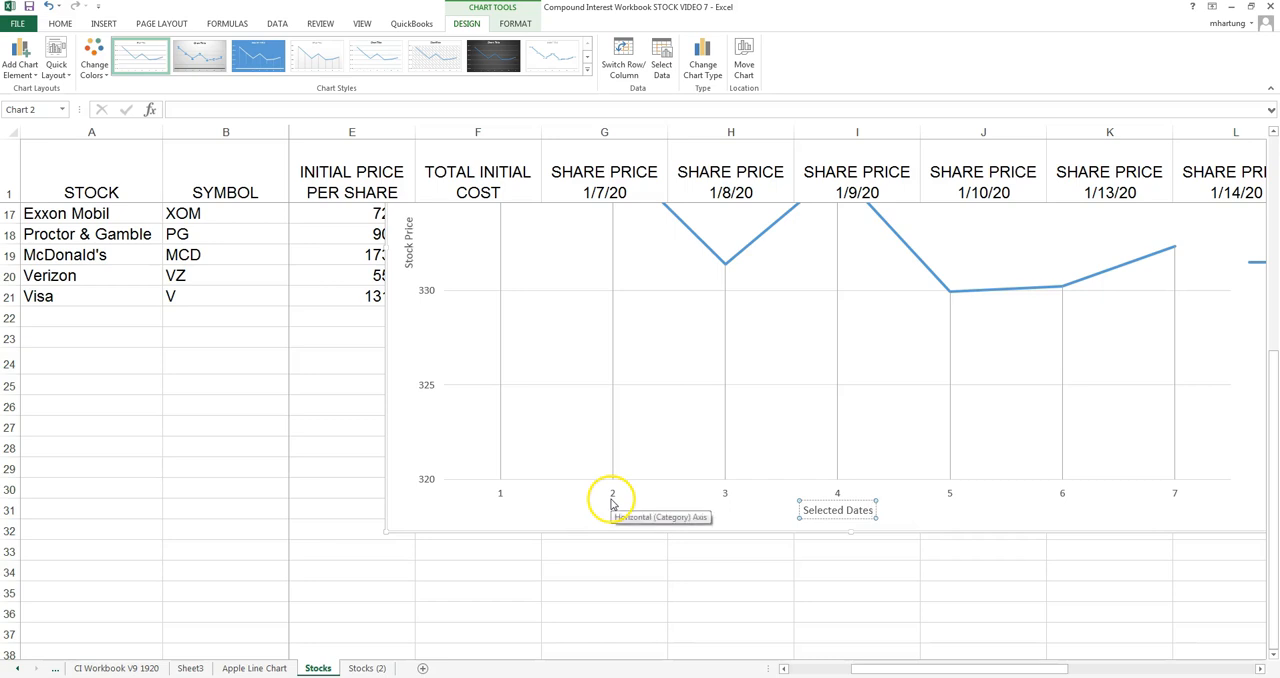
mouse_move(649, 497)
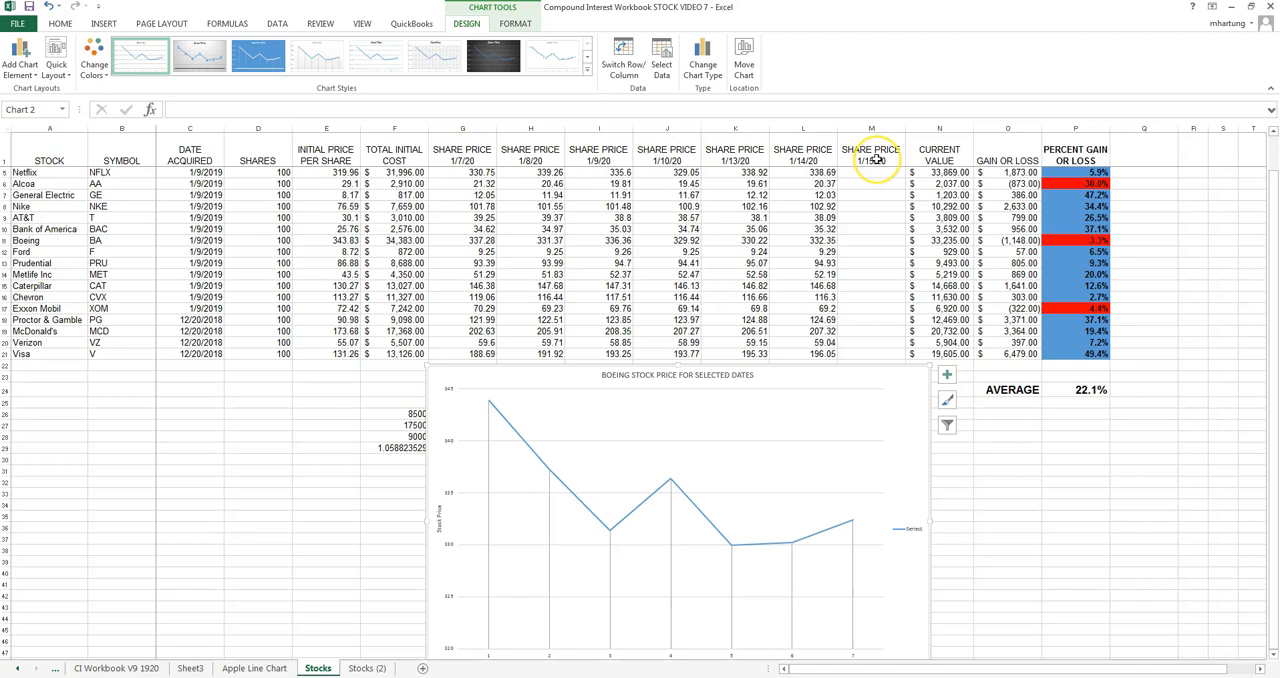
mouse_move(835, 355)
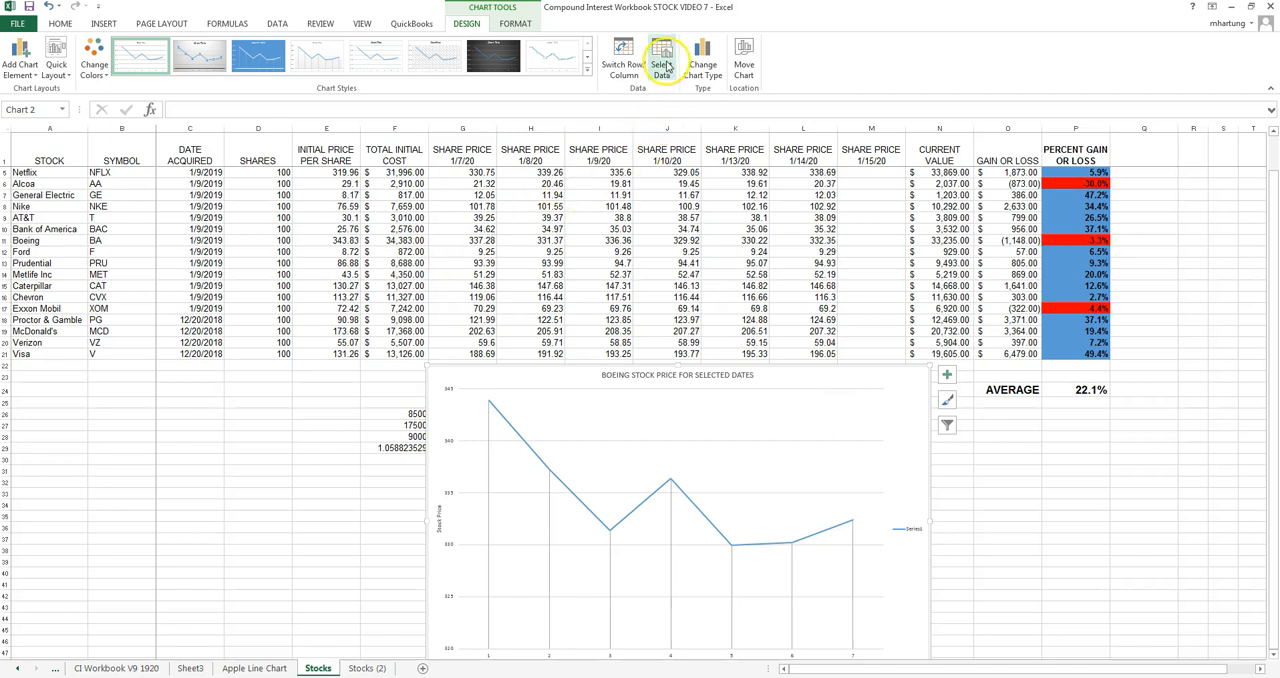
Step: Set the horizontal axis labels to C11 and the G1:L1 date headings
click(662, 57)
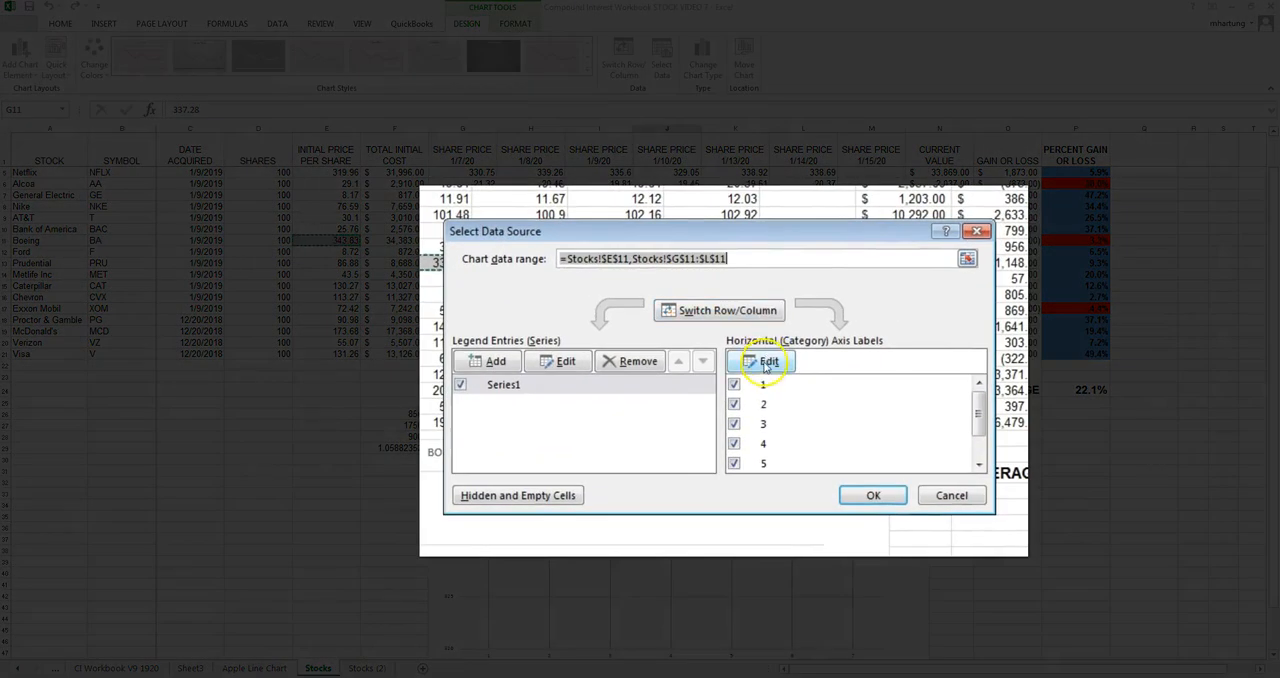
click(765, 361)
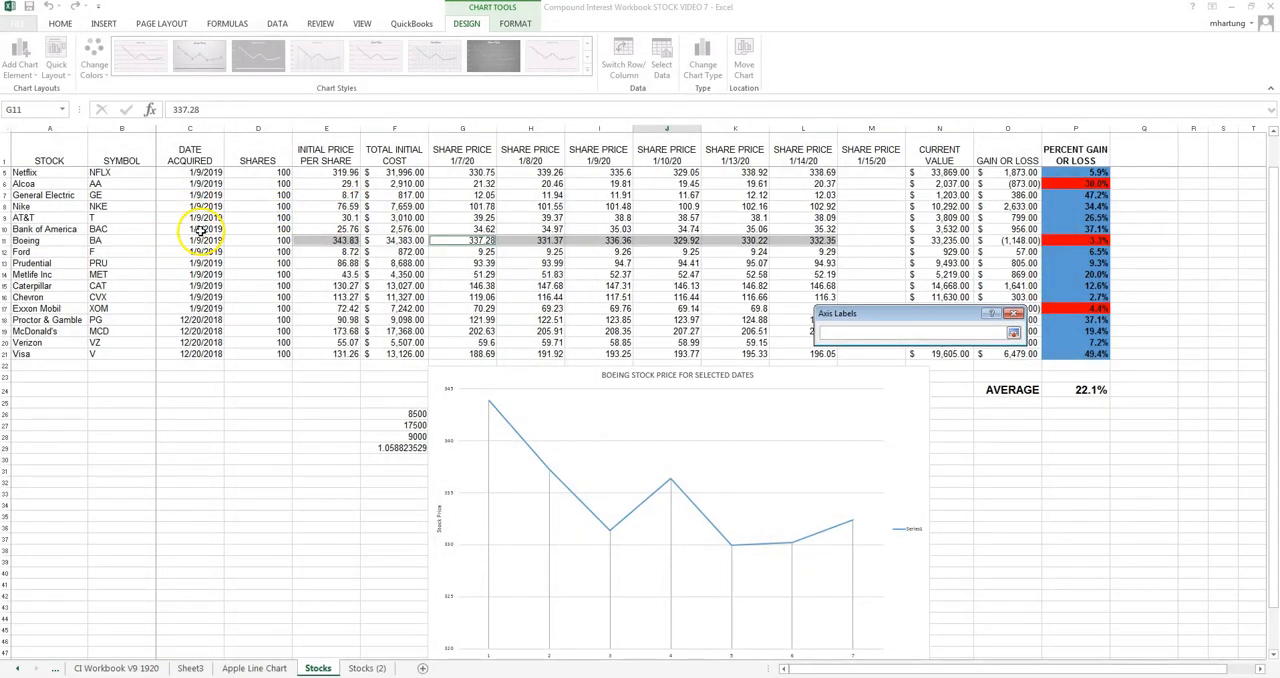
click(189, 240)
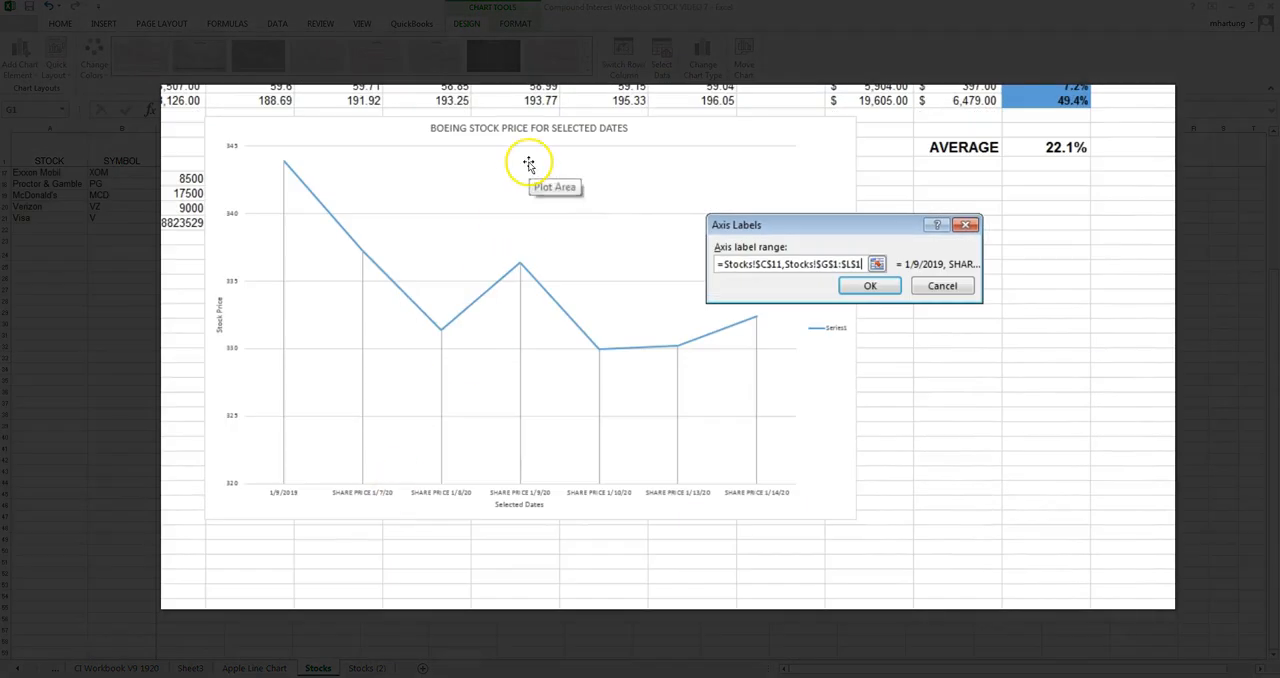
click(868, 286)
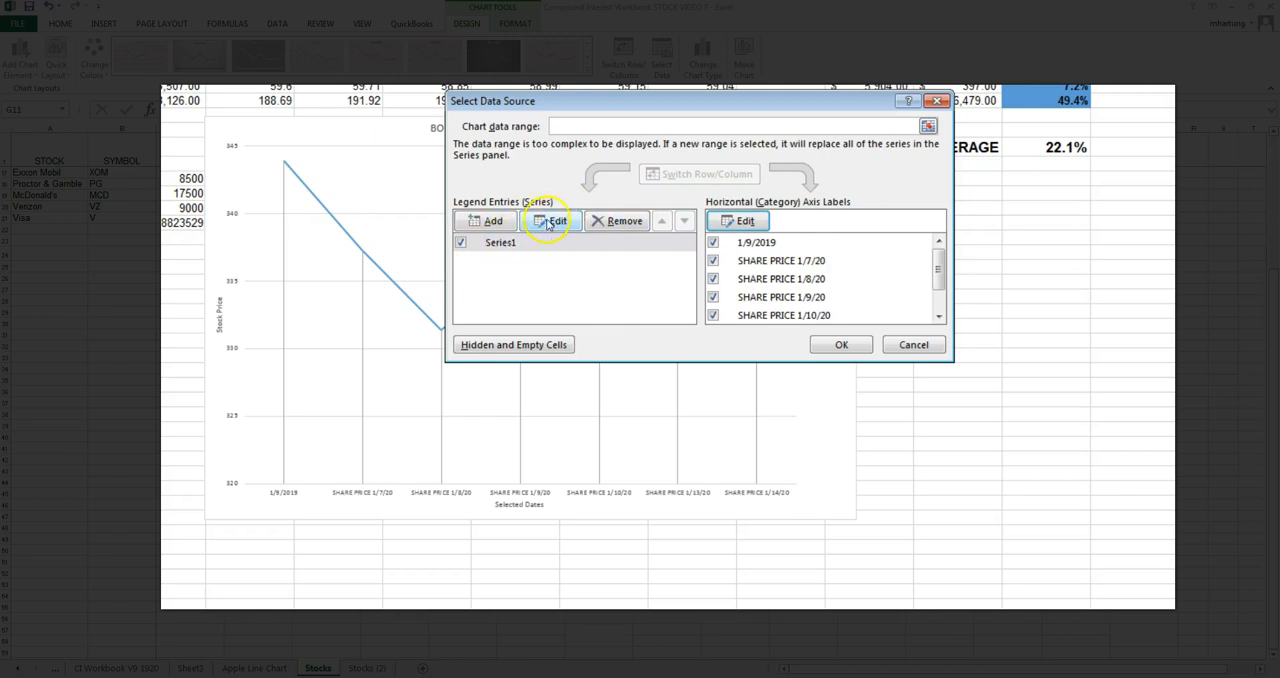
Step: Rename Series1 to 'Boeing Stock Price' and close Select Data Source
click(551, 221)
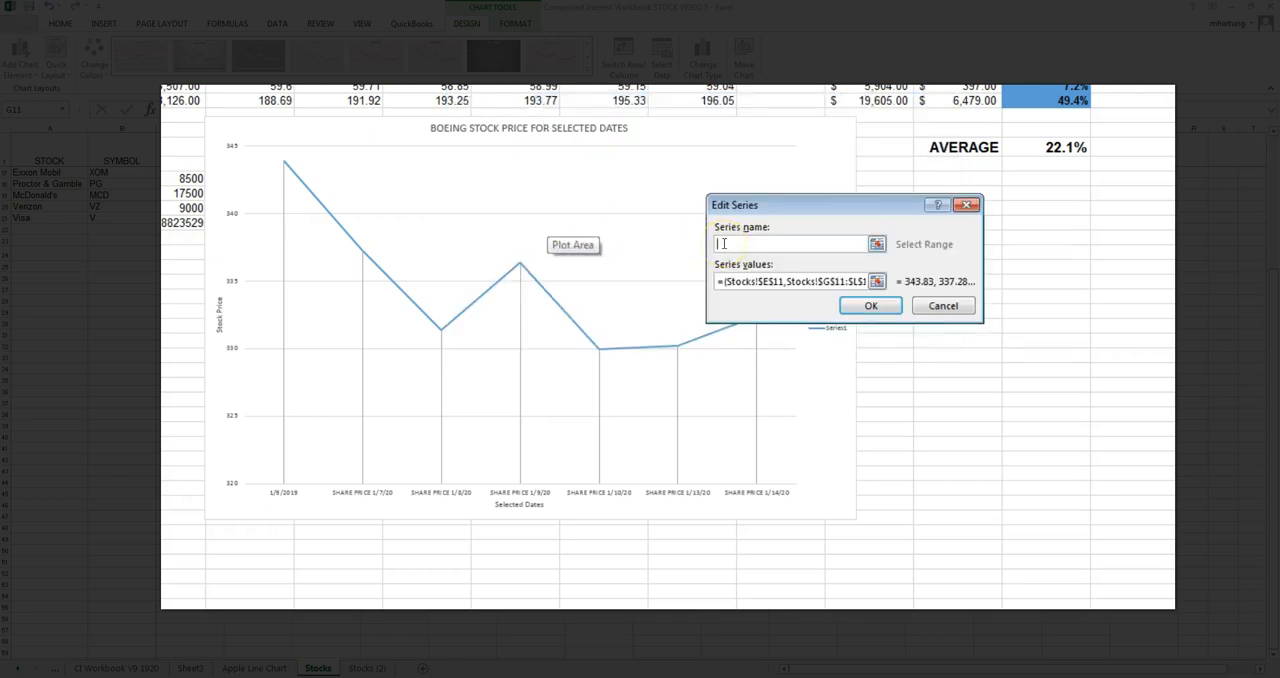
text(Boe)
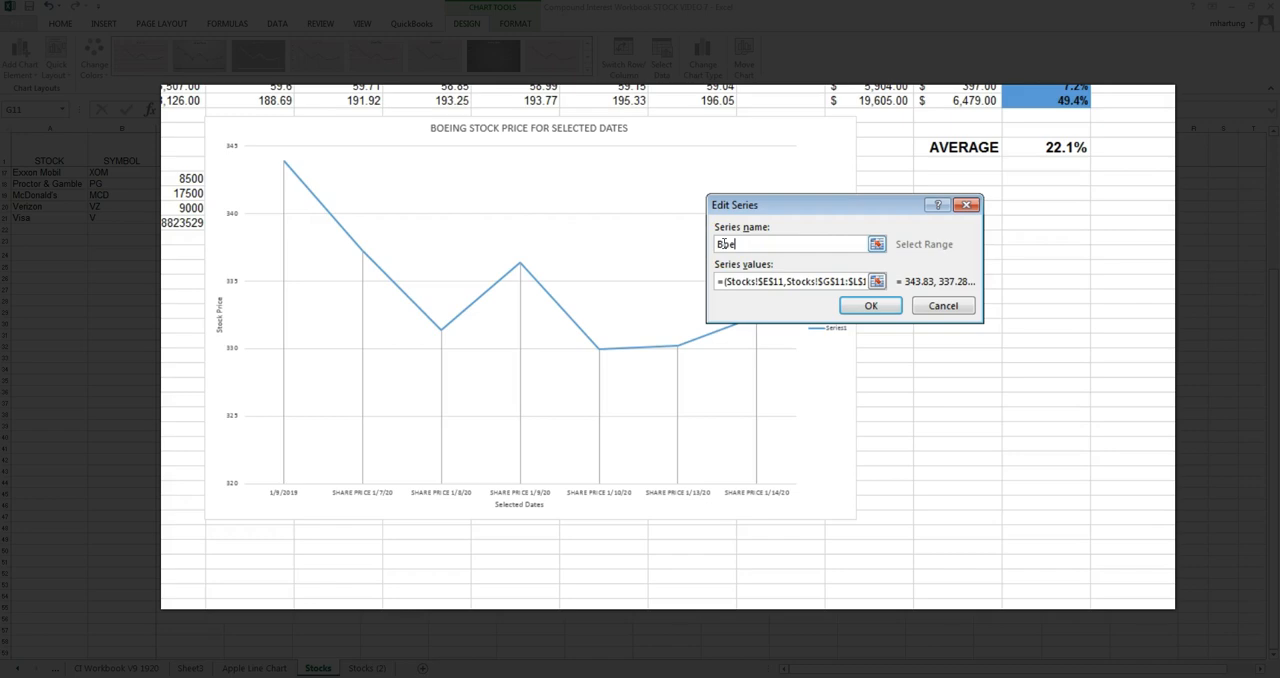
click(869, 305)
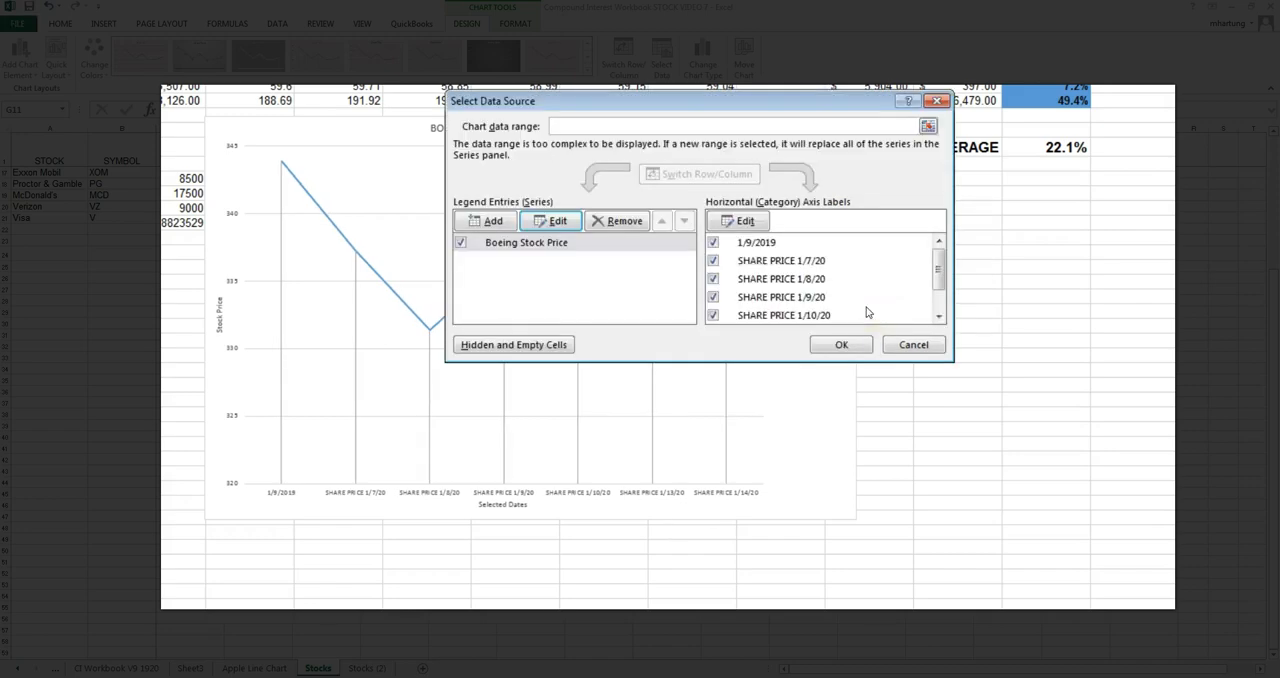
click(840, 344)
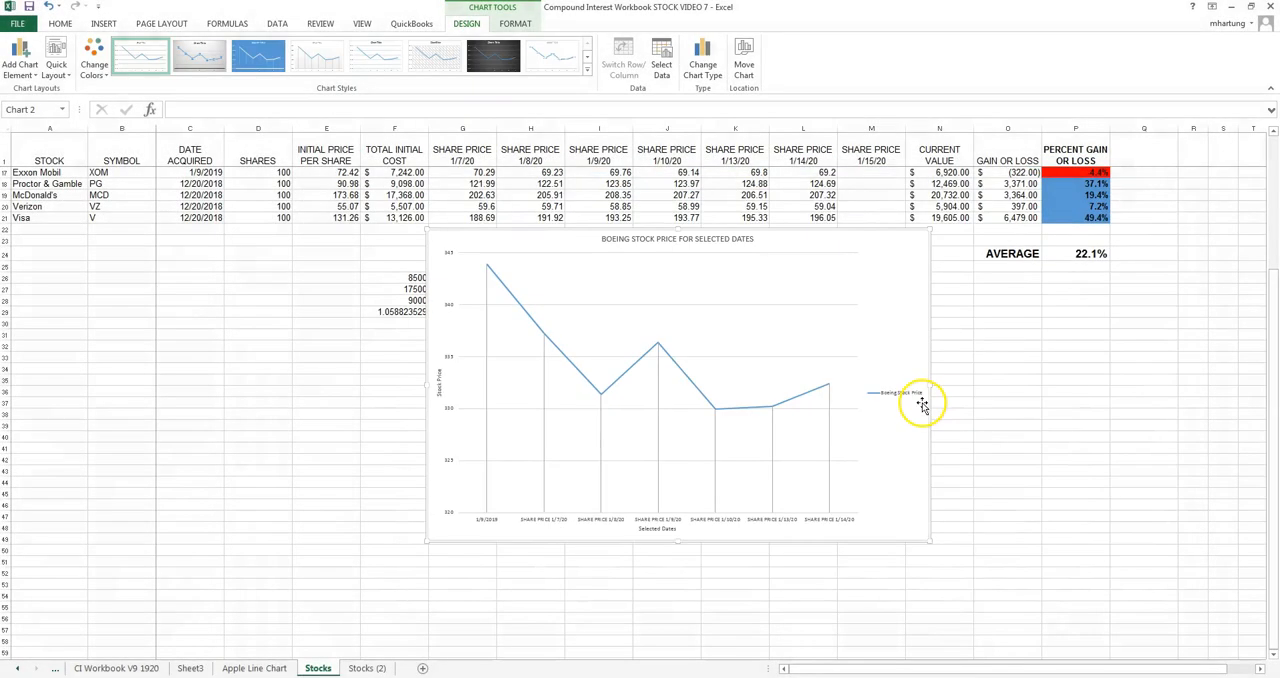
mouse_move(890, 400)
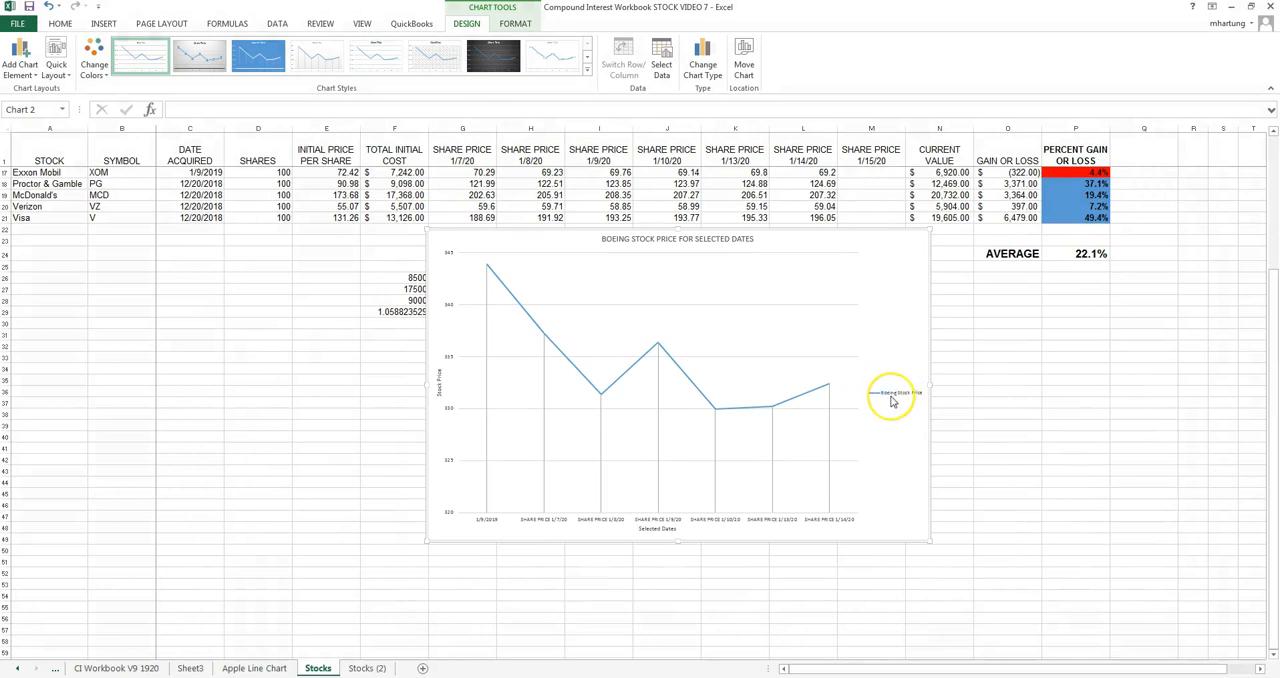
mouse_move(893, 400)
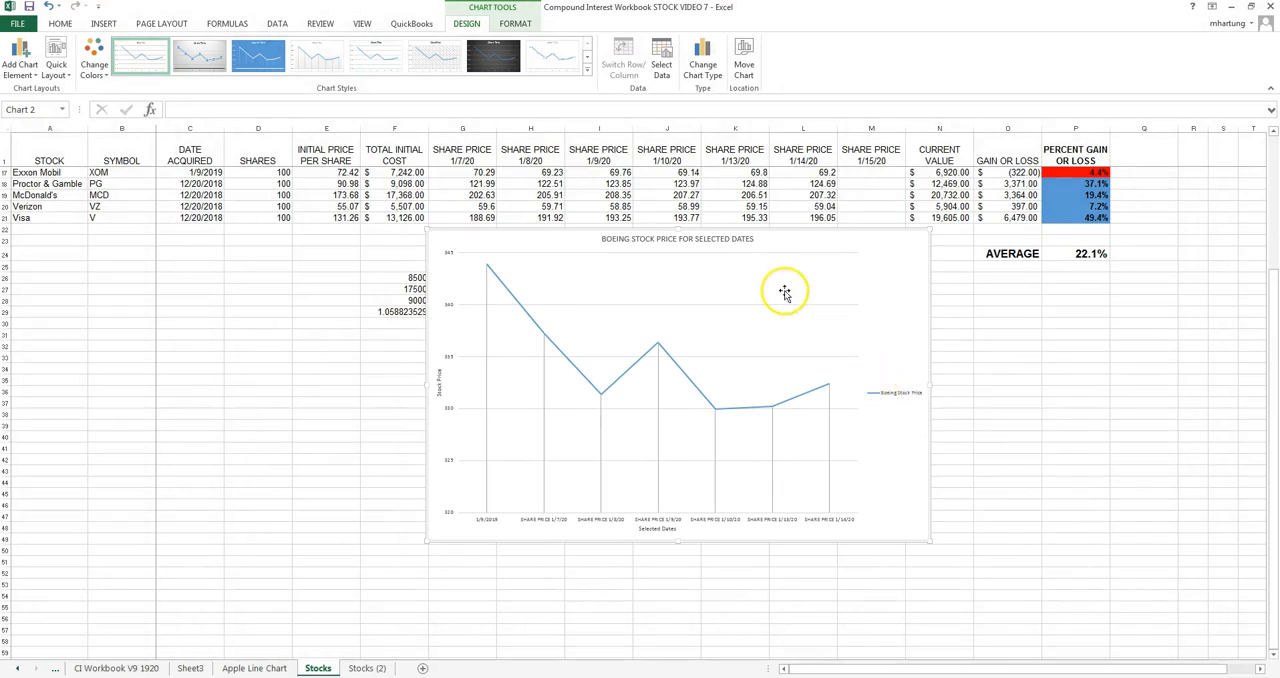
mouse_move(485, 262)
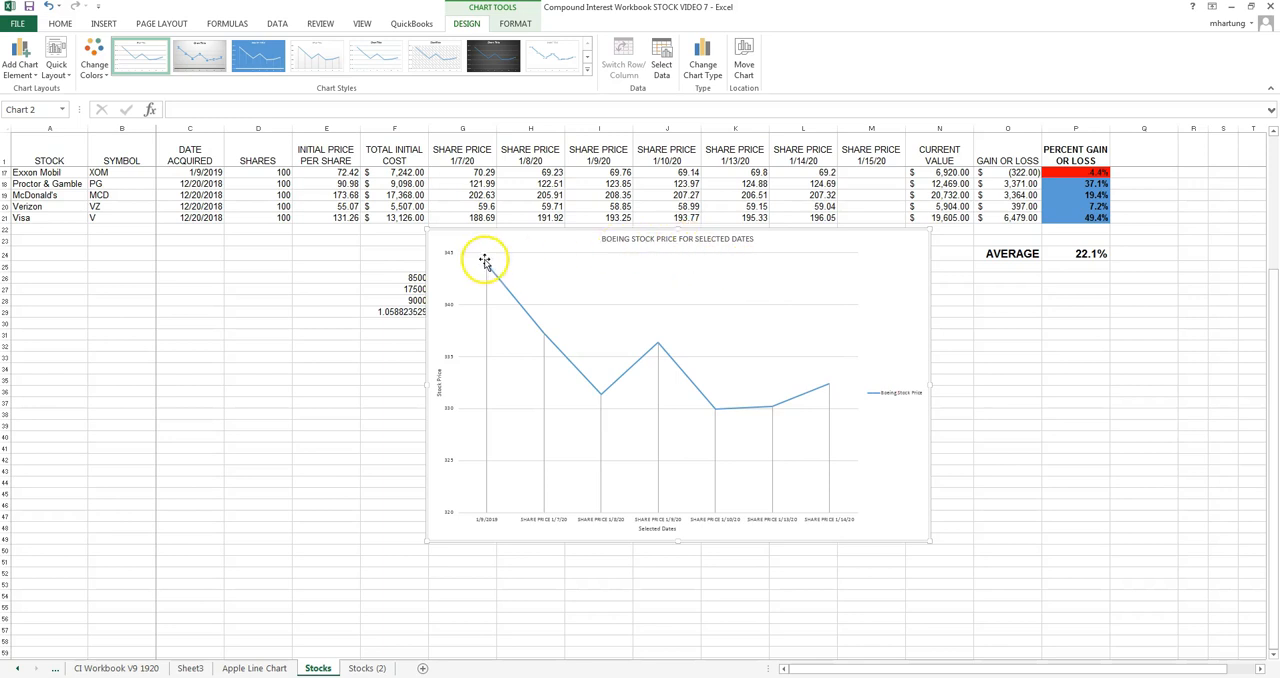
mouse_move(807, 395)
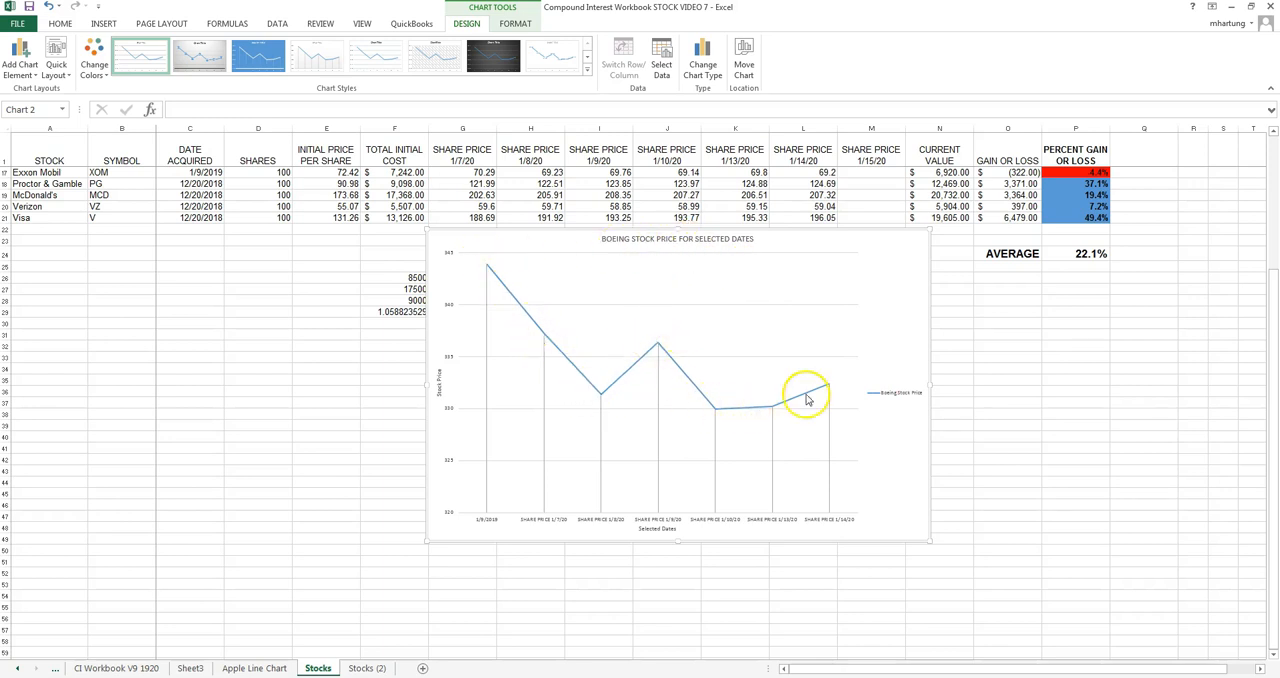
mouse_move(895, 400)
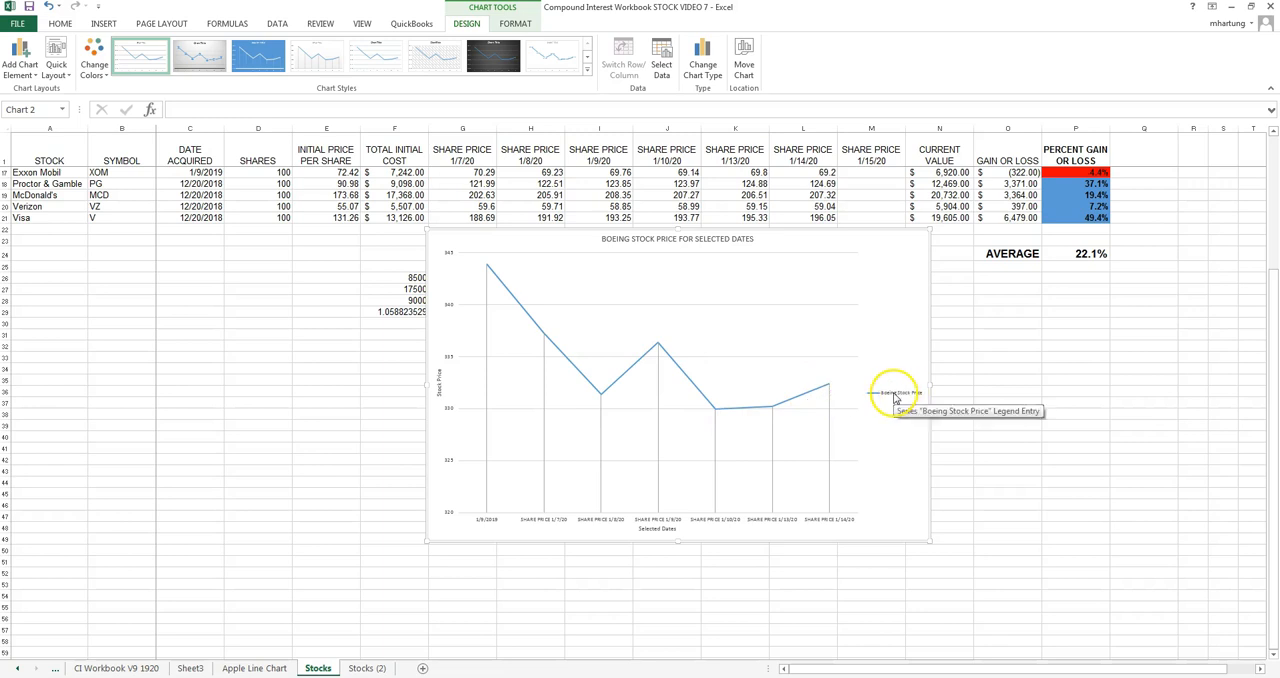
mouse_move(902, 498)
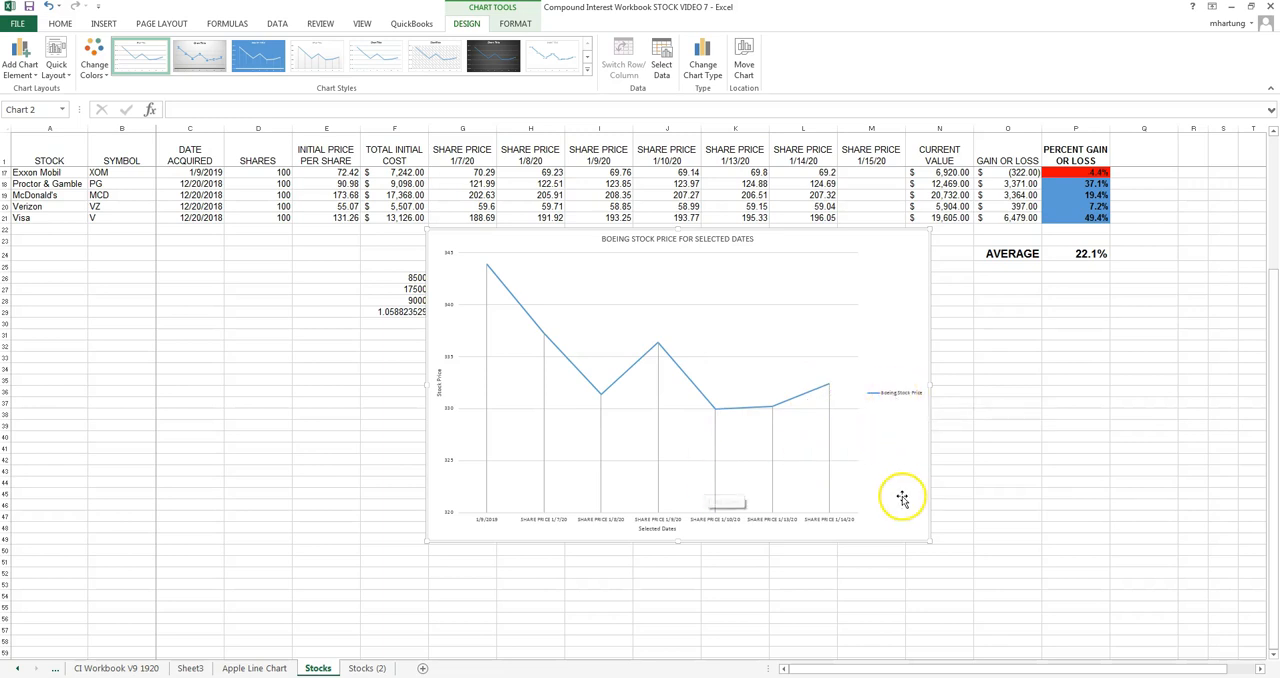
mouse_move(715, 285)
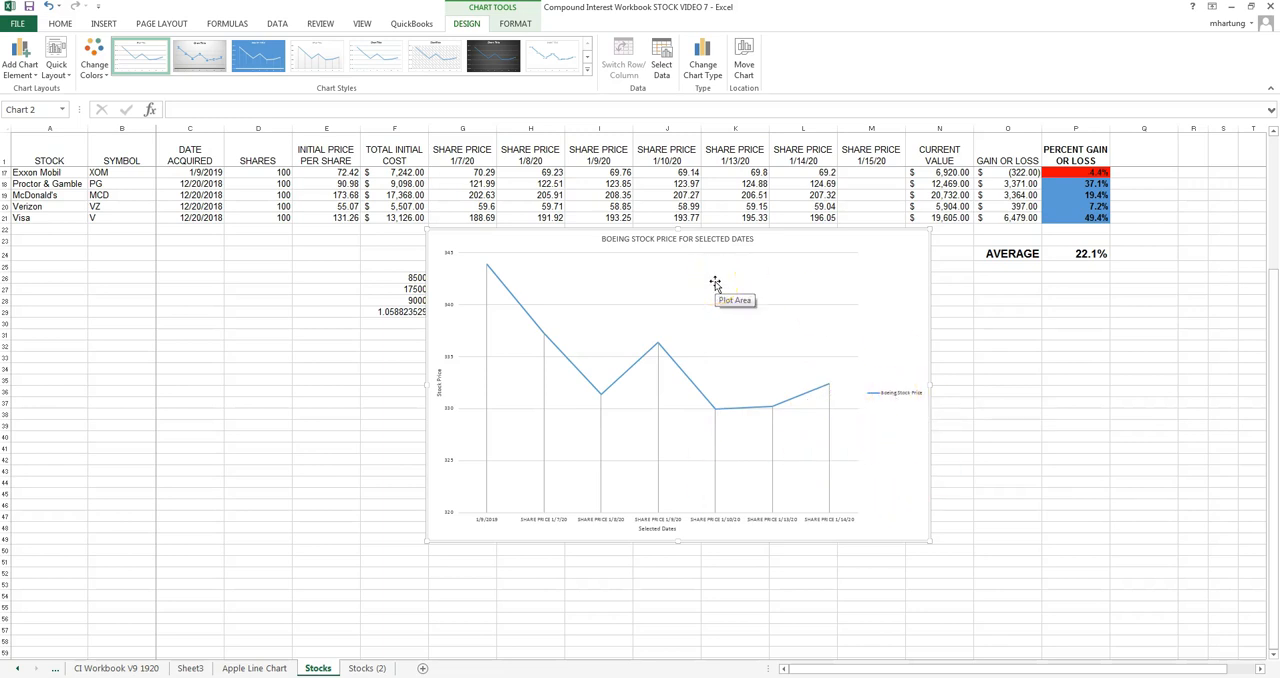
Step: Open the Move Chart dialog for the Boeing chart
click(744, 58)
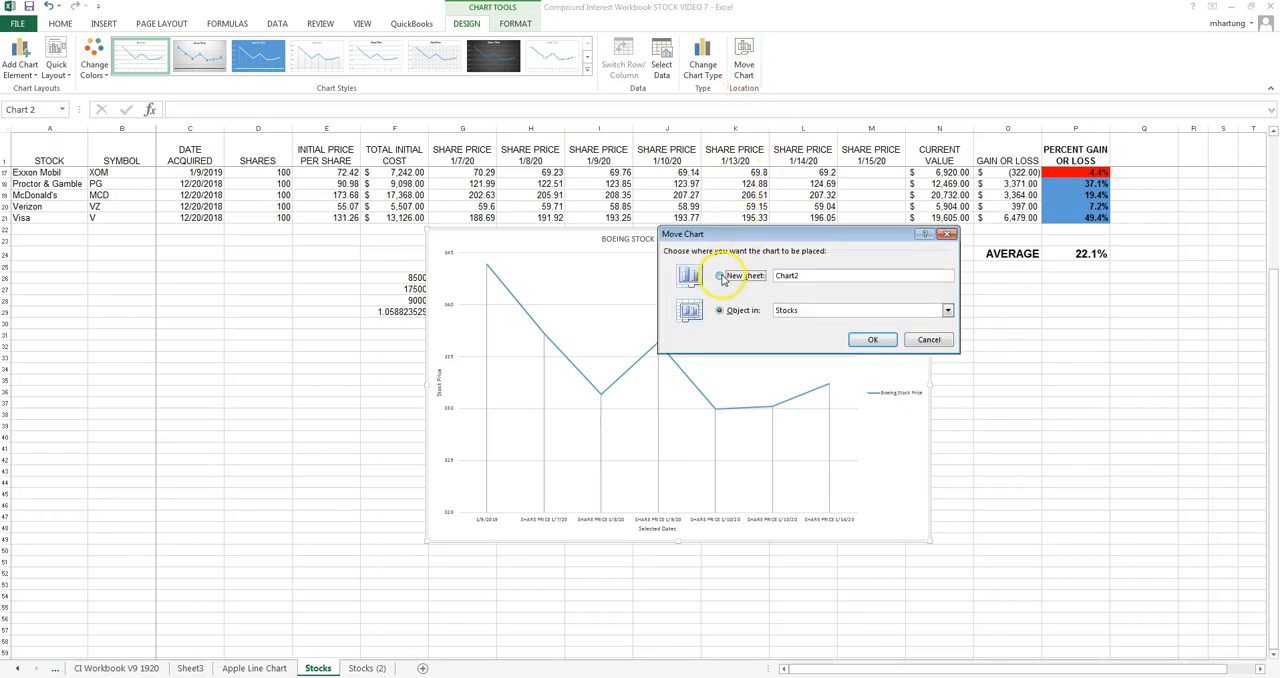
Step: Move the chart to a new sheet named 'Boeing Stock Prices'
click(720, 275)
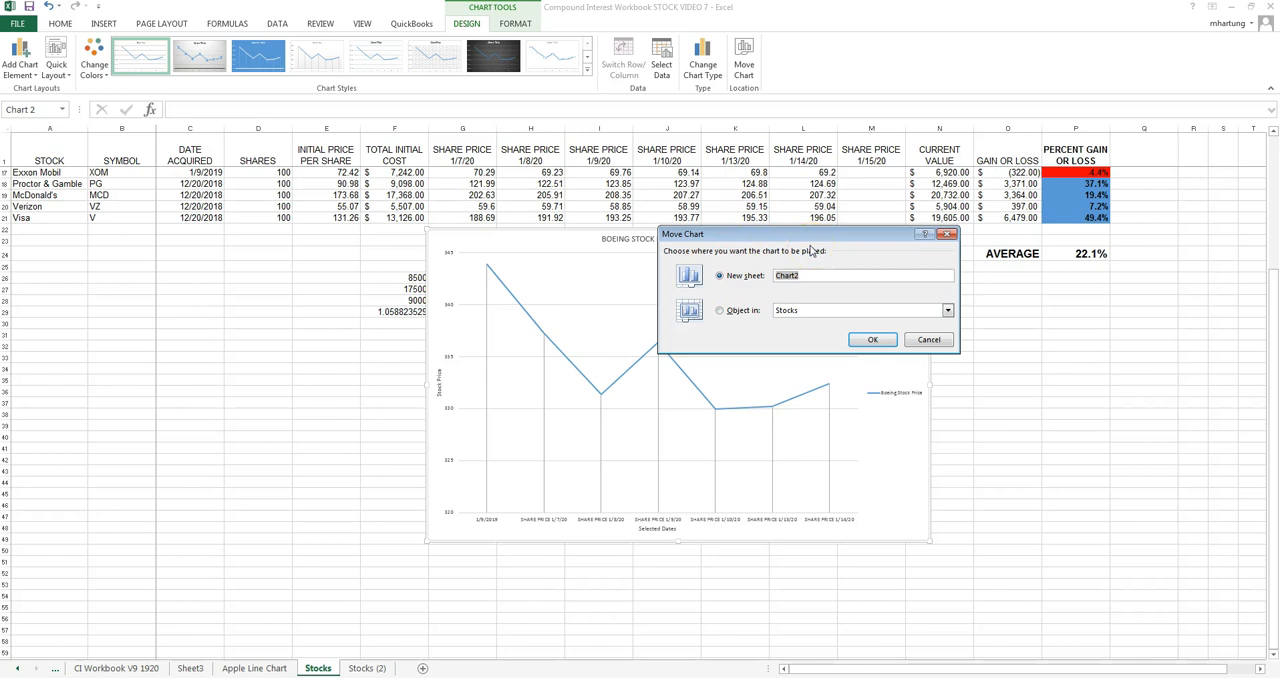
text(Boeing Stock Price)
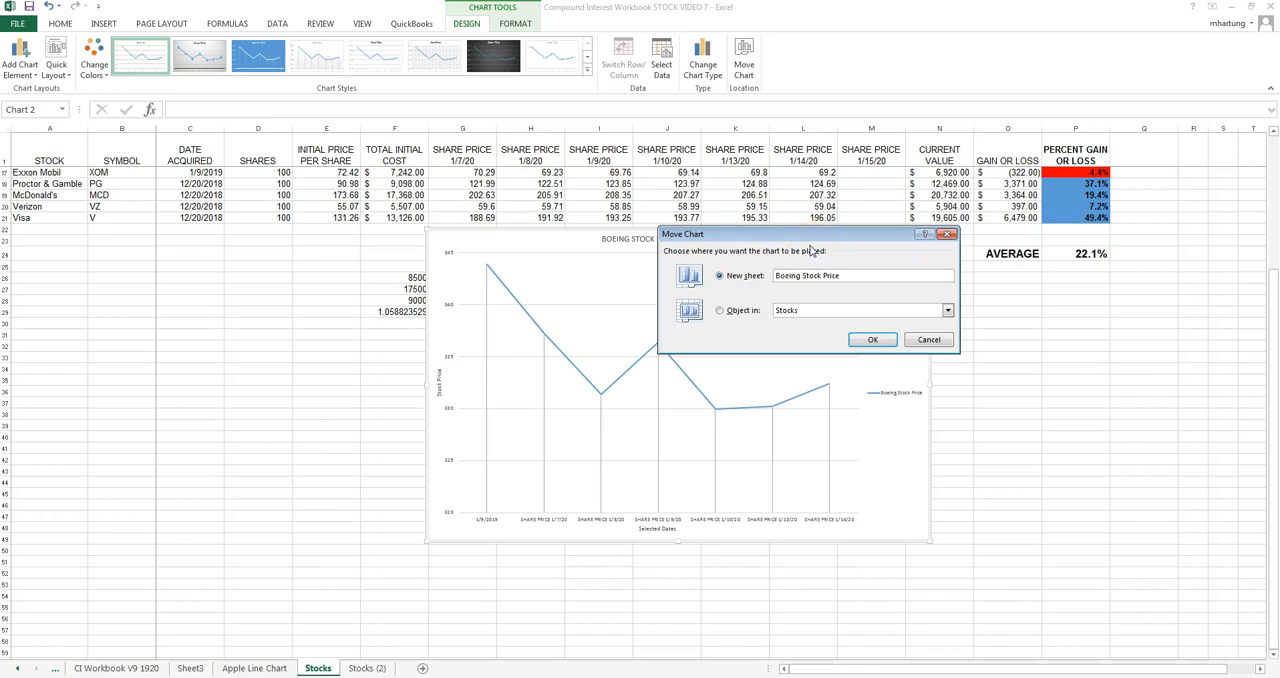
text(s)
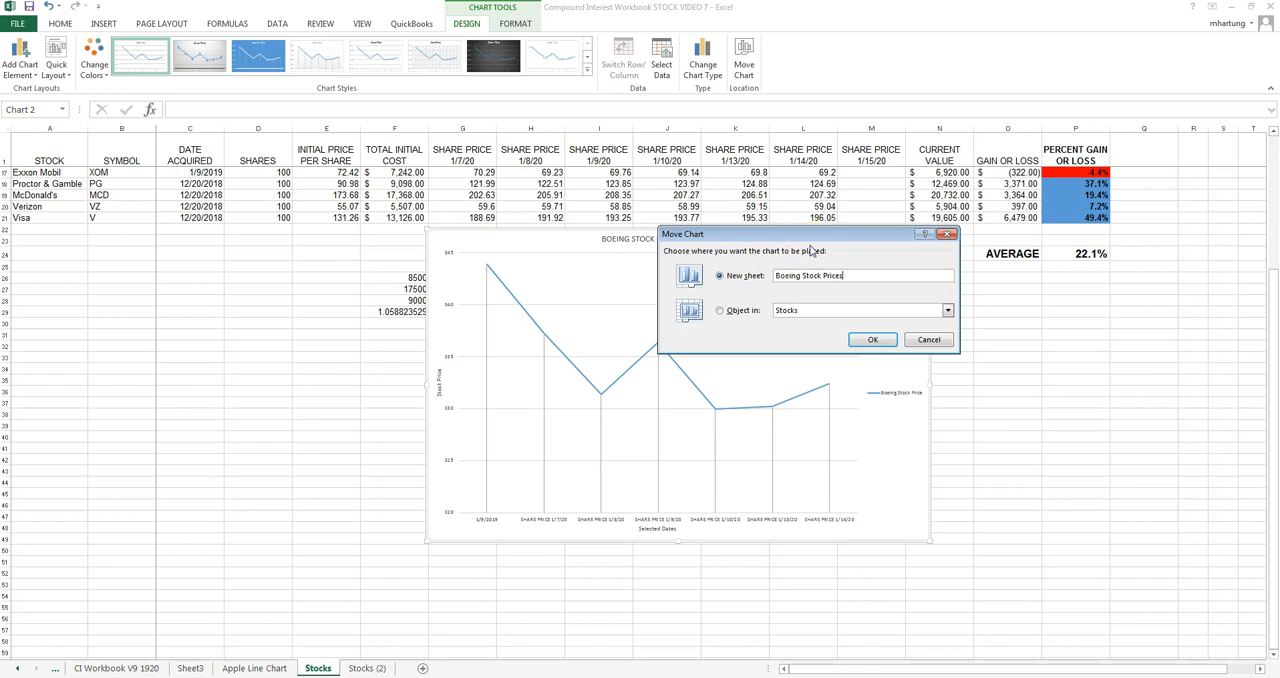
click(871, 339)
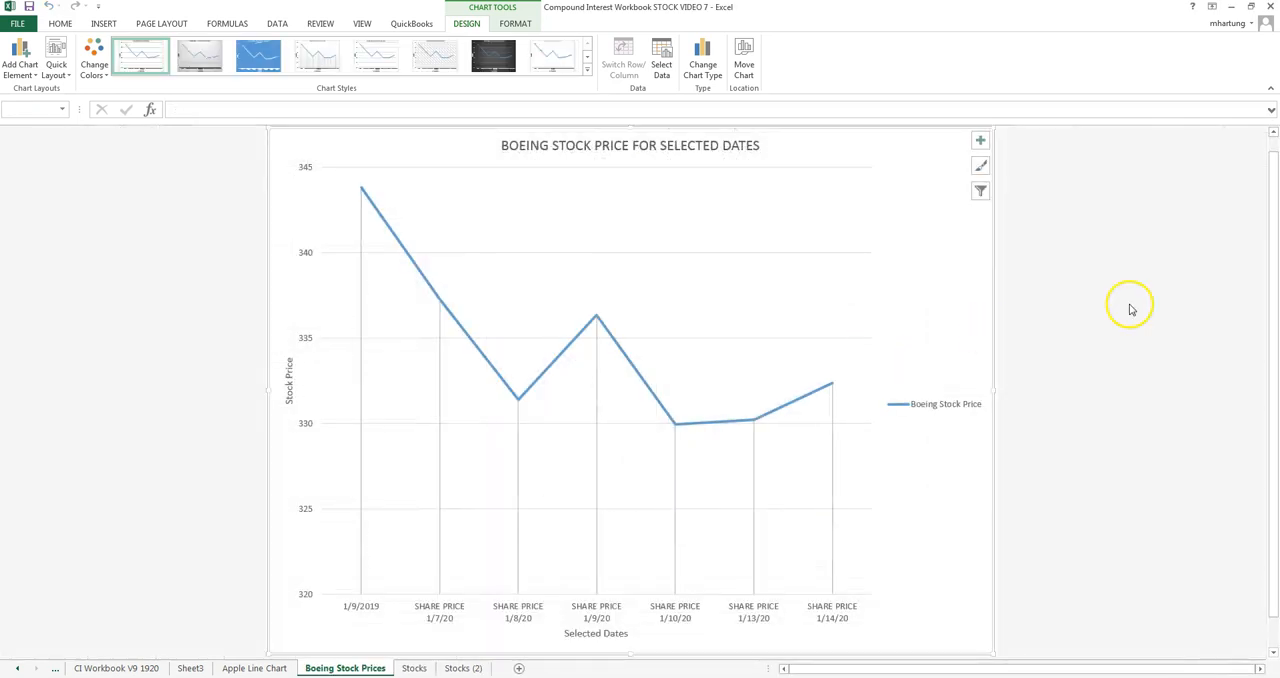
mouse_move(1129, 309)
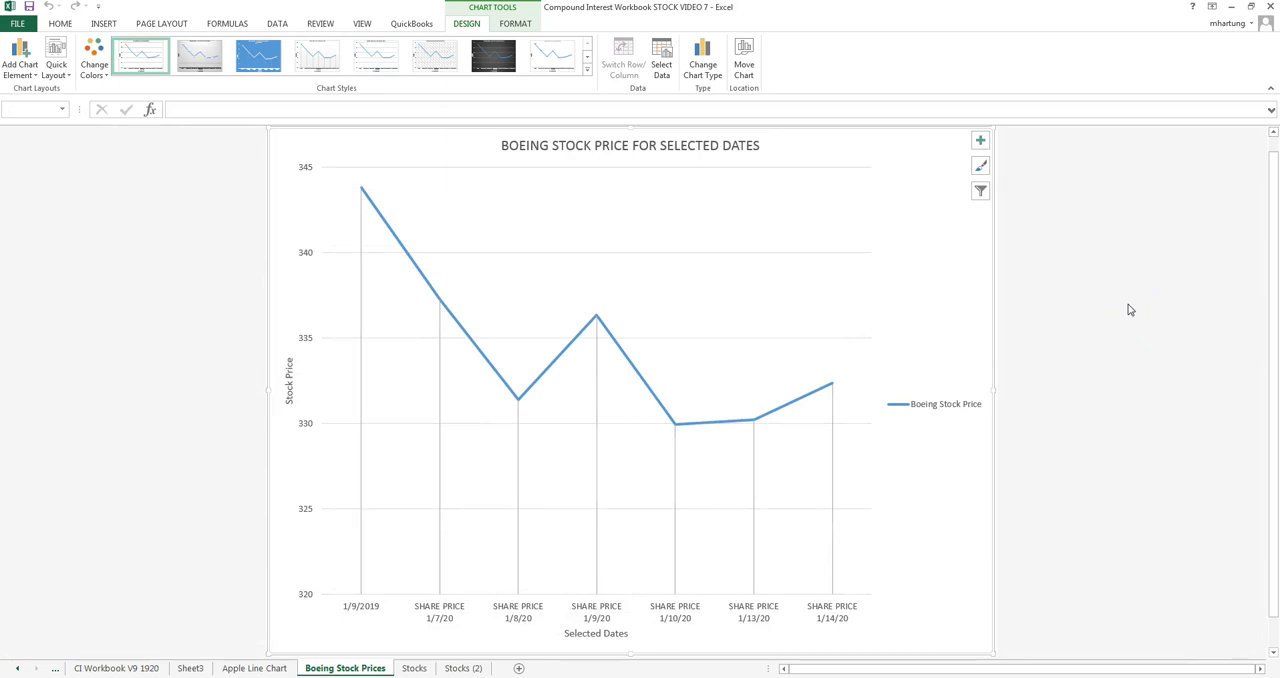
mouse_move(921, 306)
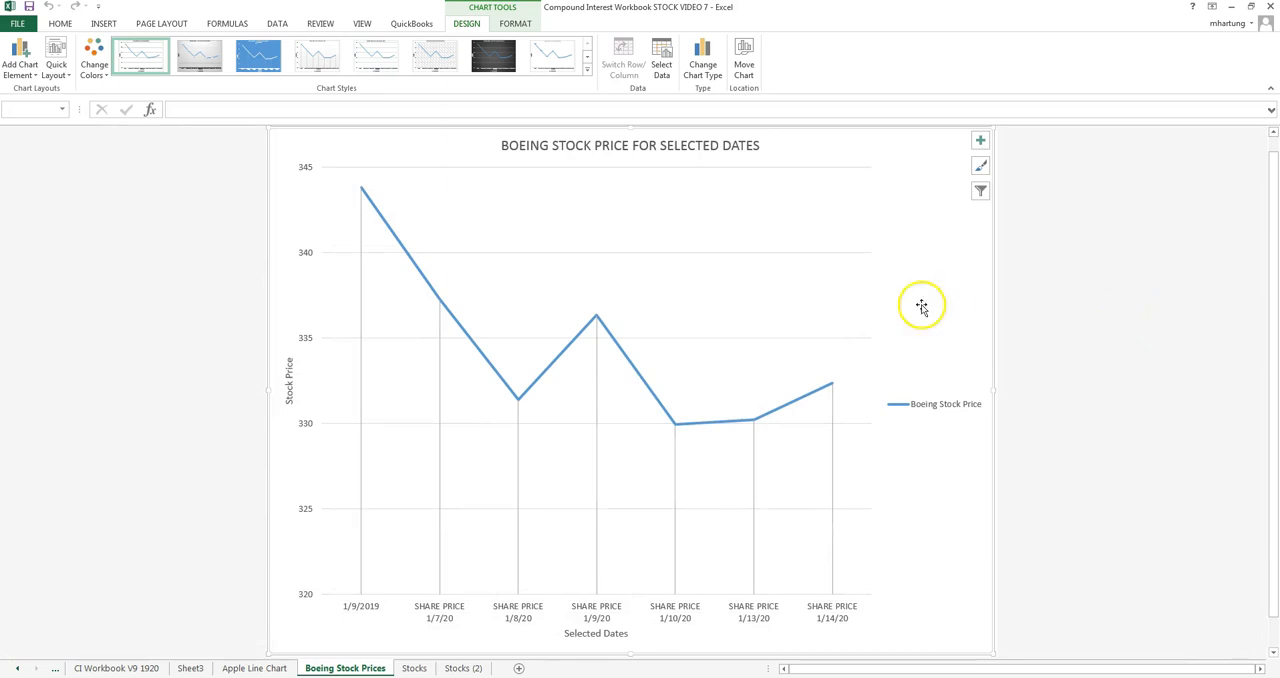
mouse_move(715, 263)
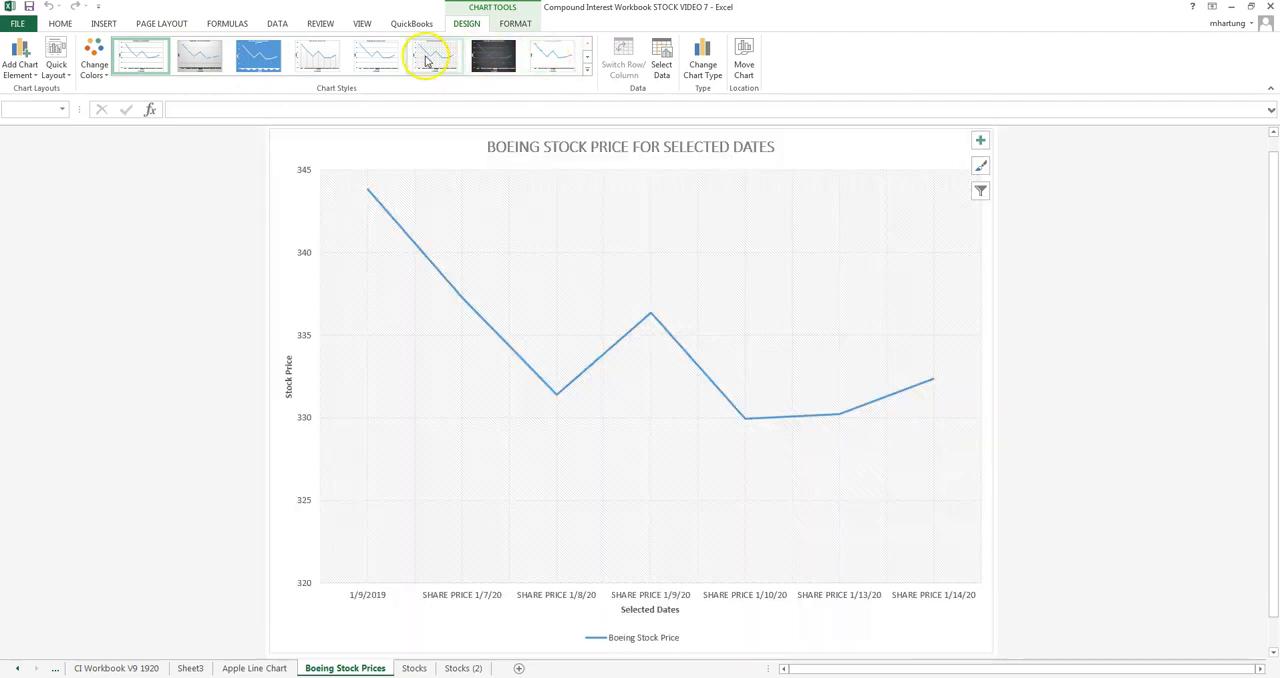
click(434, 56)
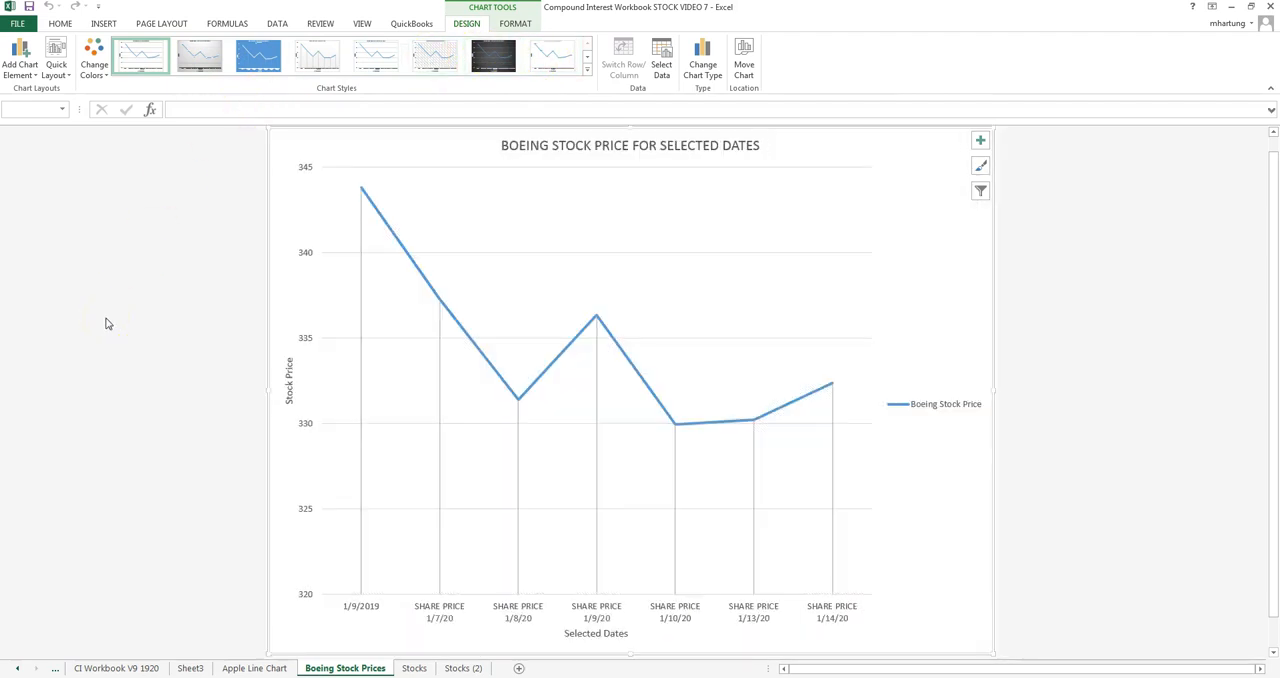